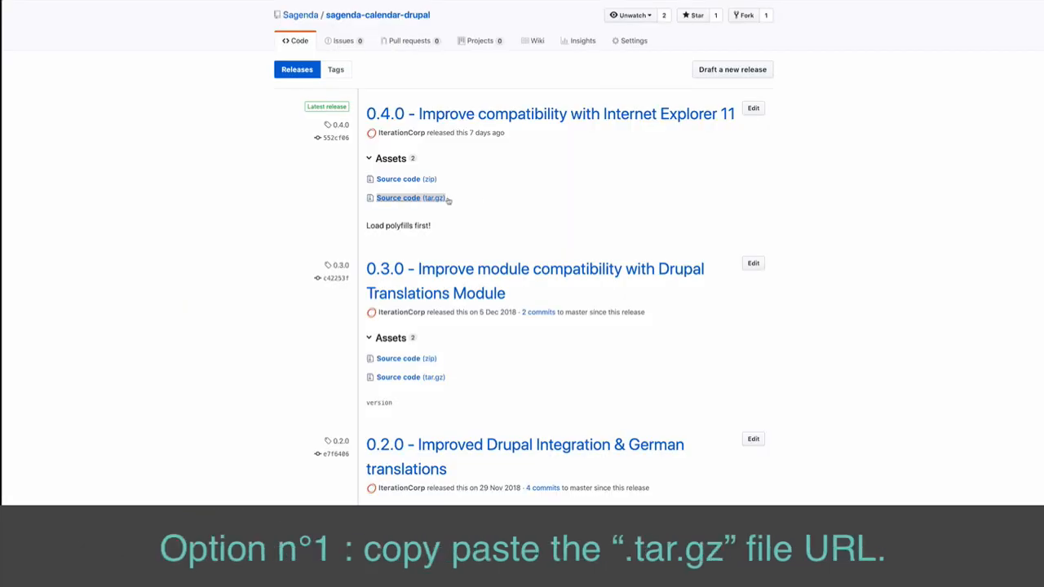
Copy the link address of the 0.4.0 release's Source code (tar.gz) archive.
right_click(398, 197)
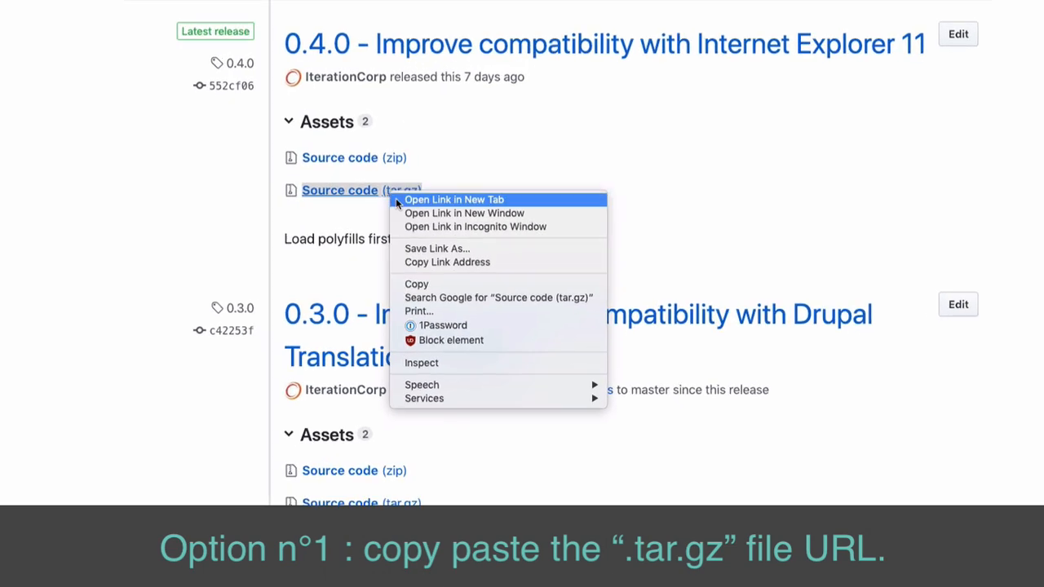
mouse_move(447, 261)
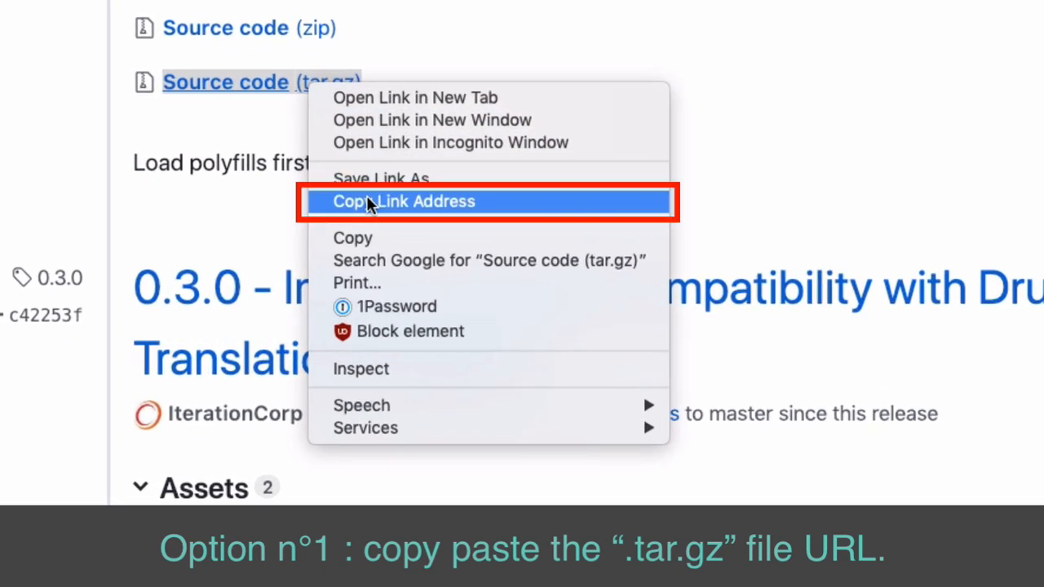
click(403, 202)
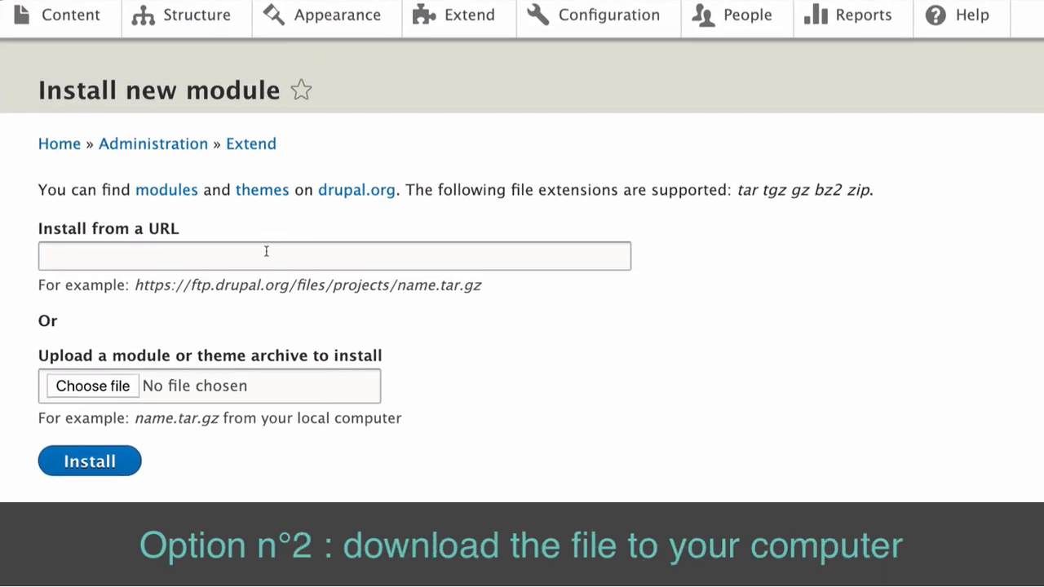
text(https://github.com/Sagenda/sagenda-calendar-drupal/archive/0.4.0.tar.gz)
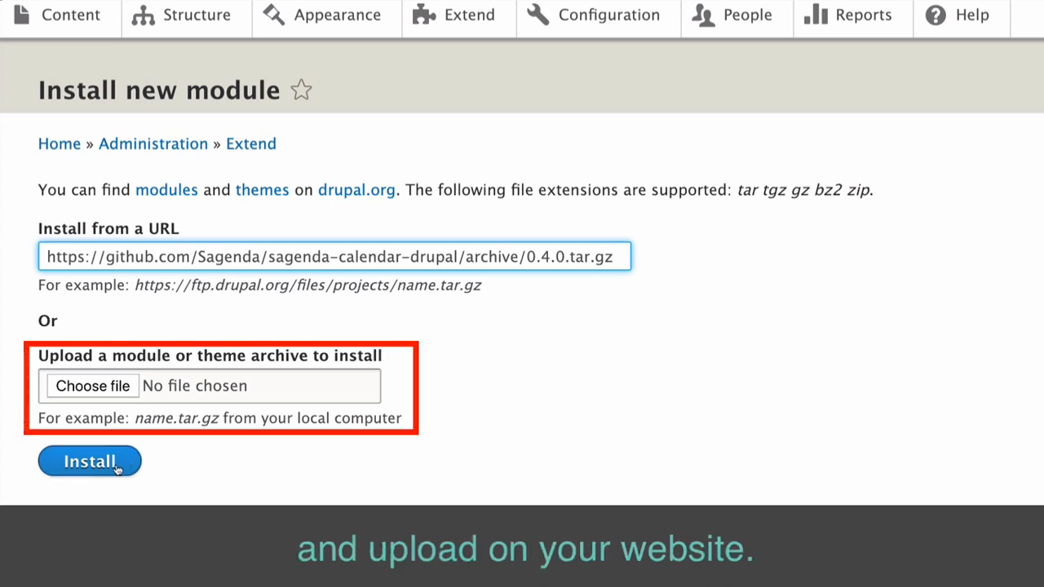
click(88, 460)
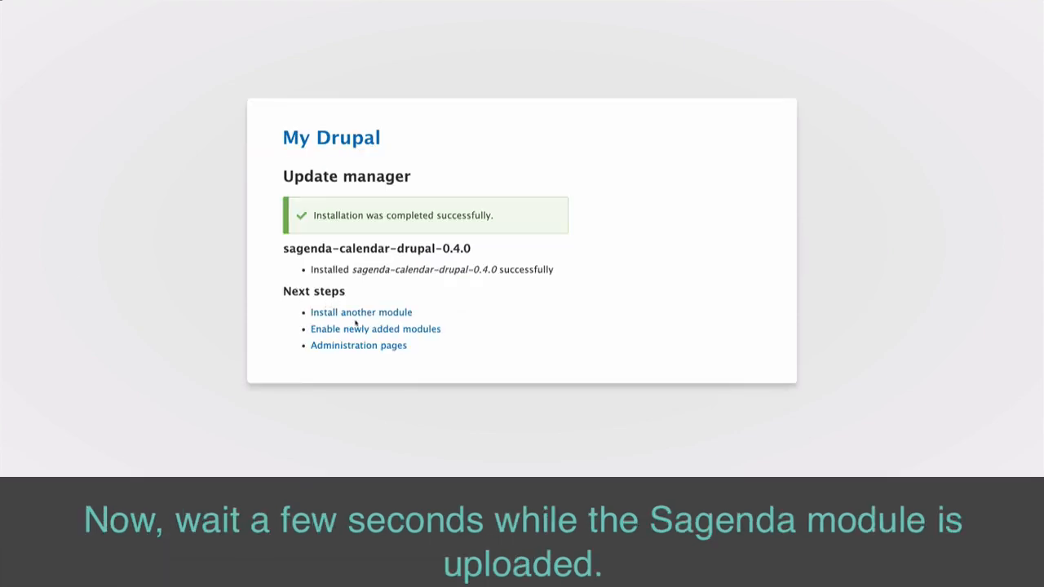
click(375, 330)
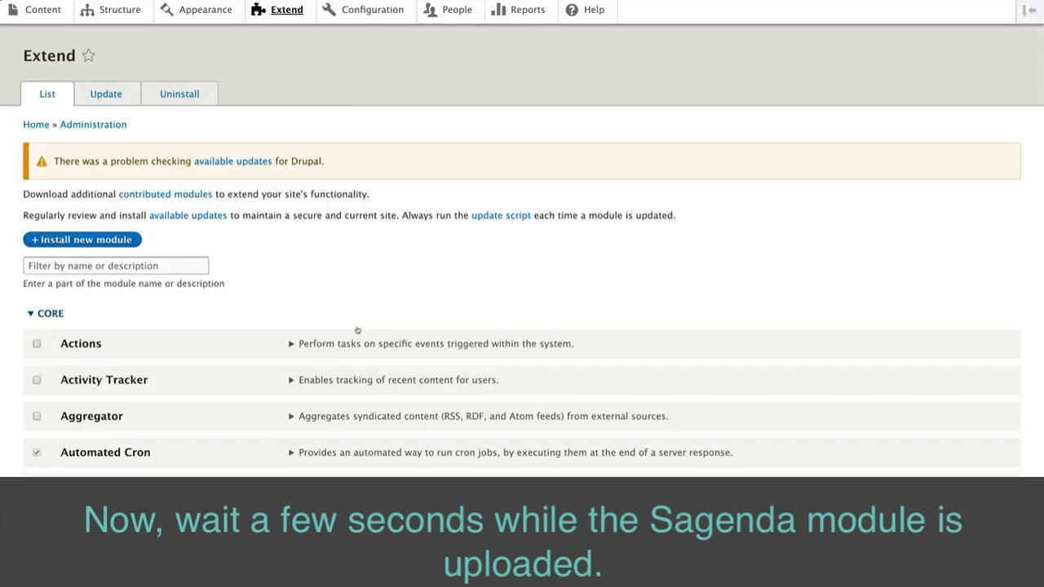
click(45, 313)
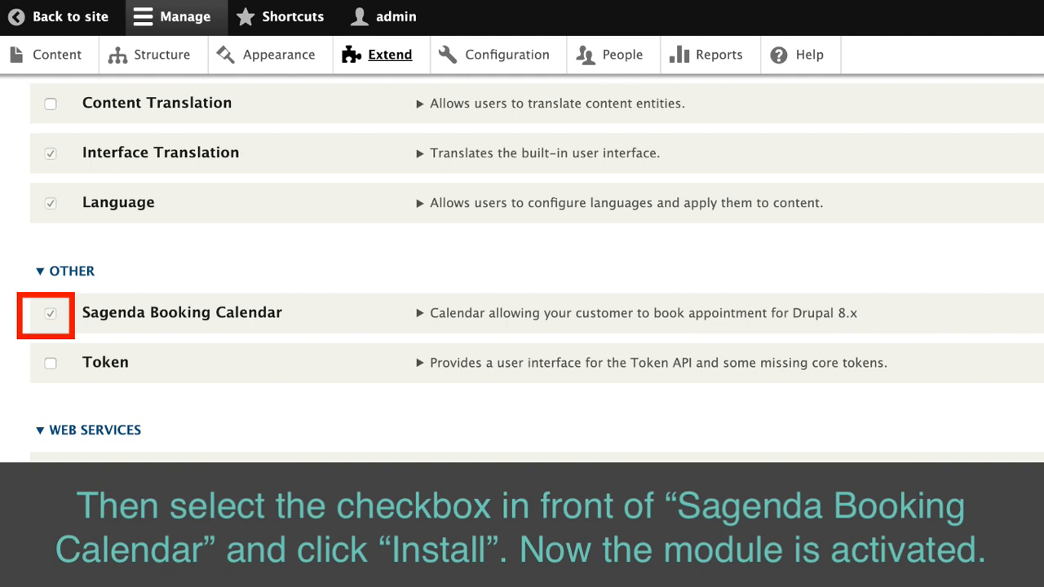
scroll(down, 3)
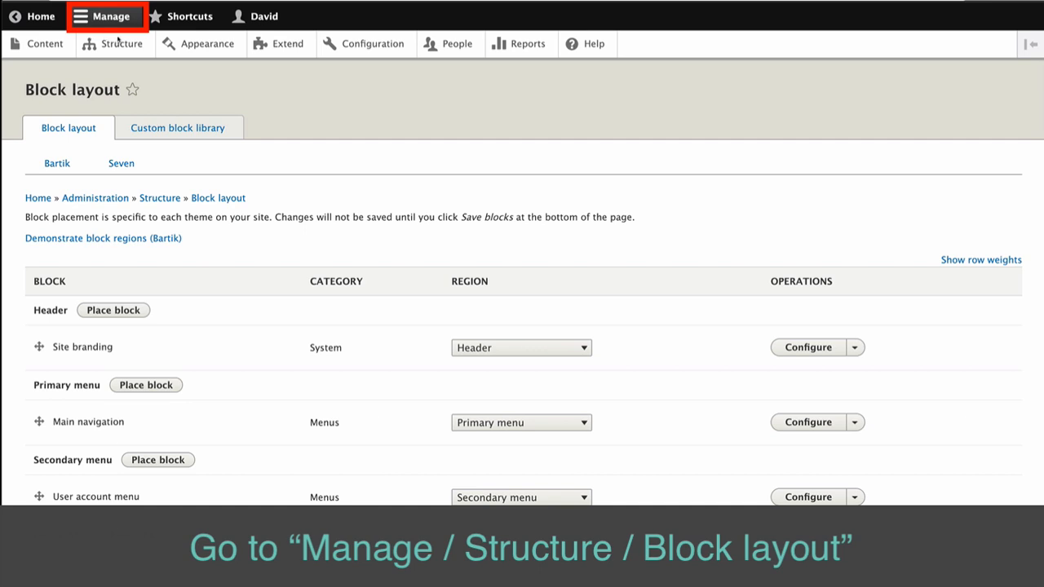
From Structure > Block layout, place the Sagenda Booking Calendar block in the Content region.
click(114, 46)
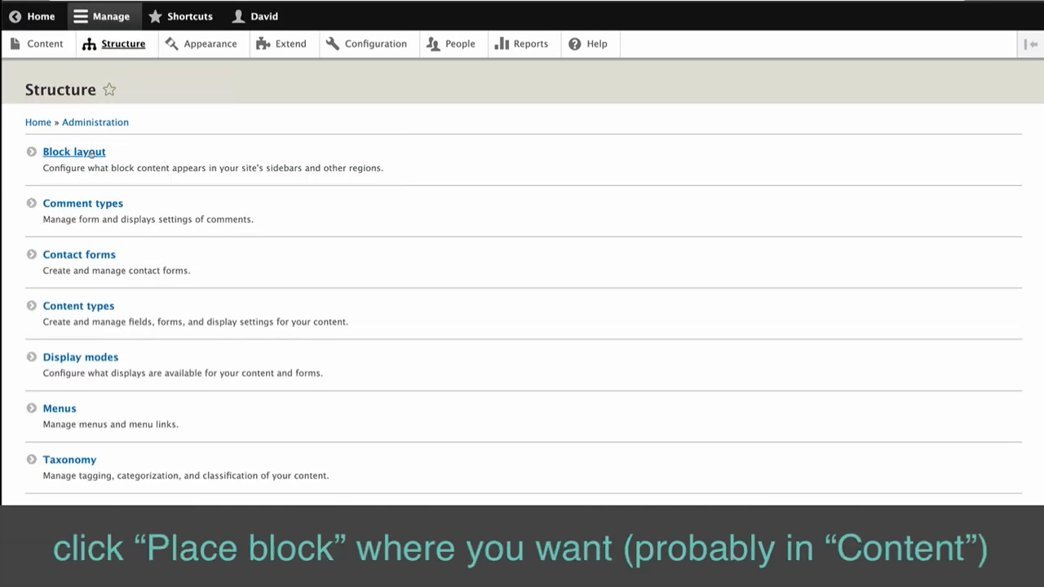
click(73, 150)
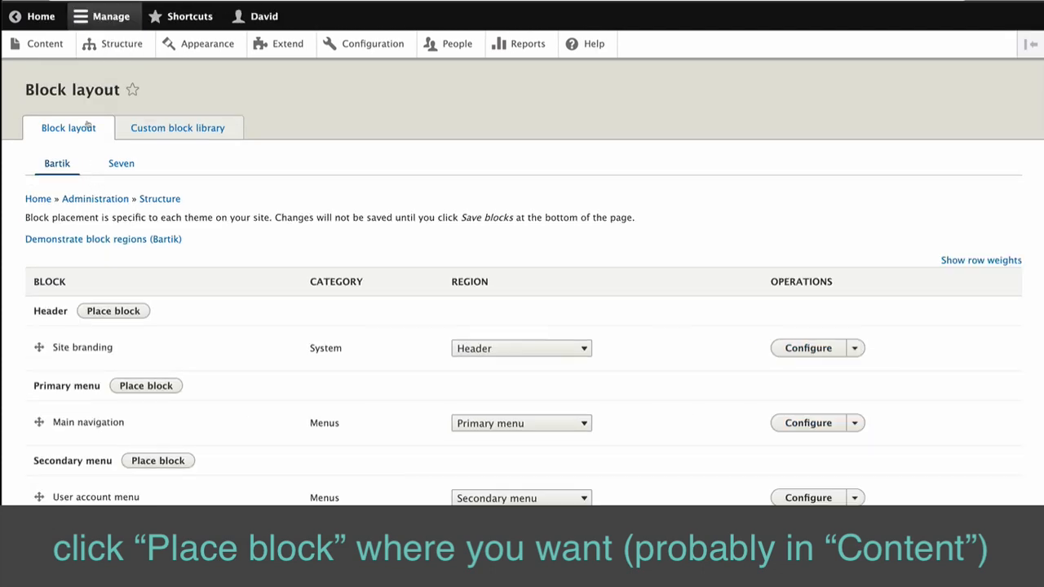
scroll(down, 3)
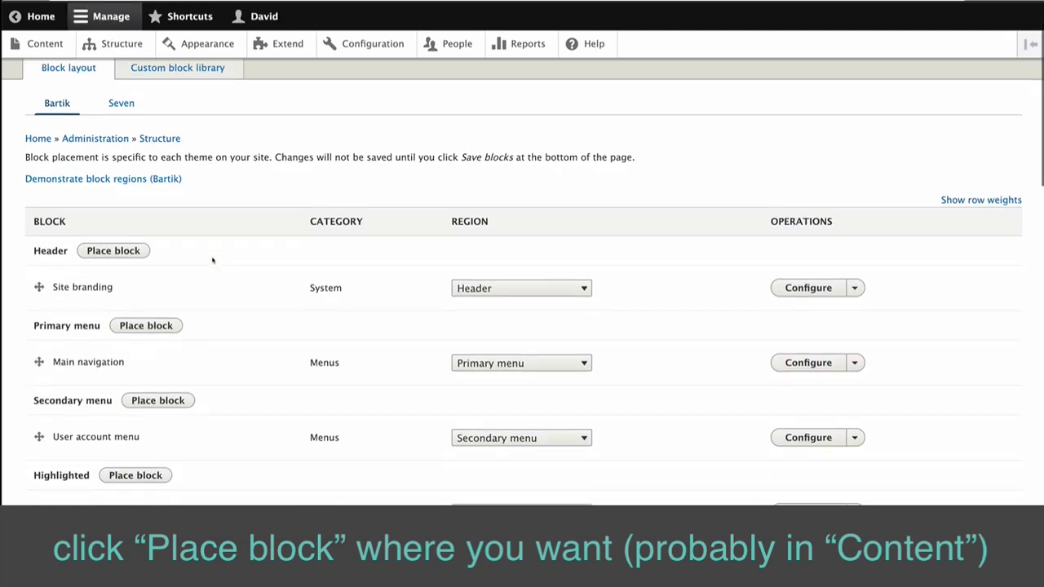
scroll(down, 3)
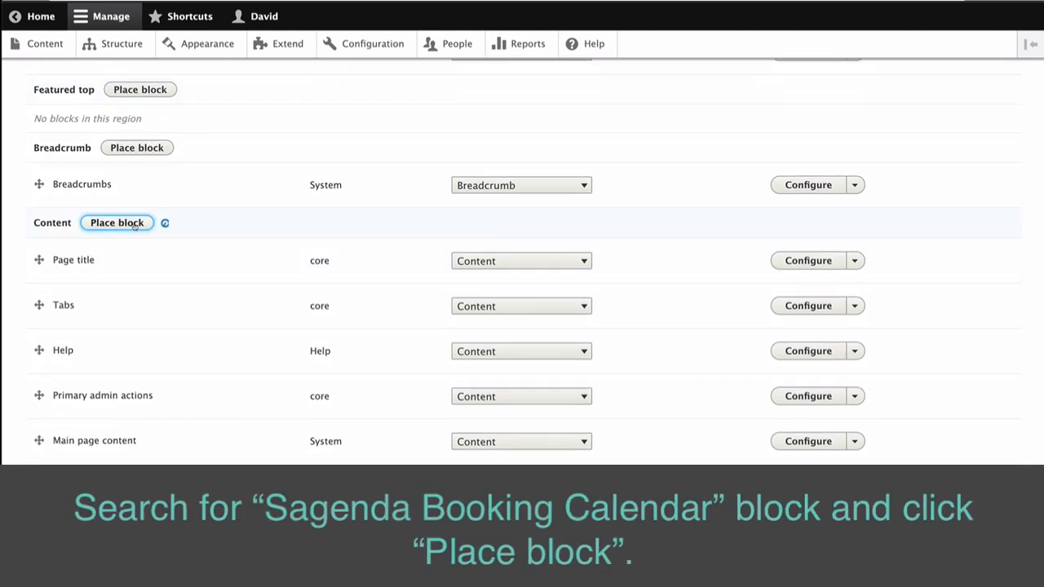
click(118, 222)
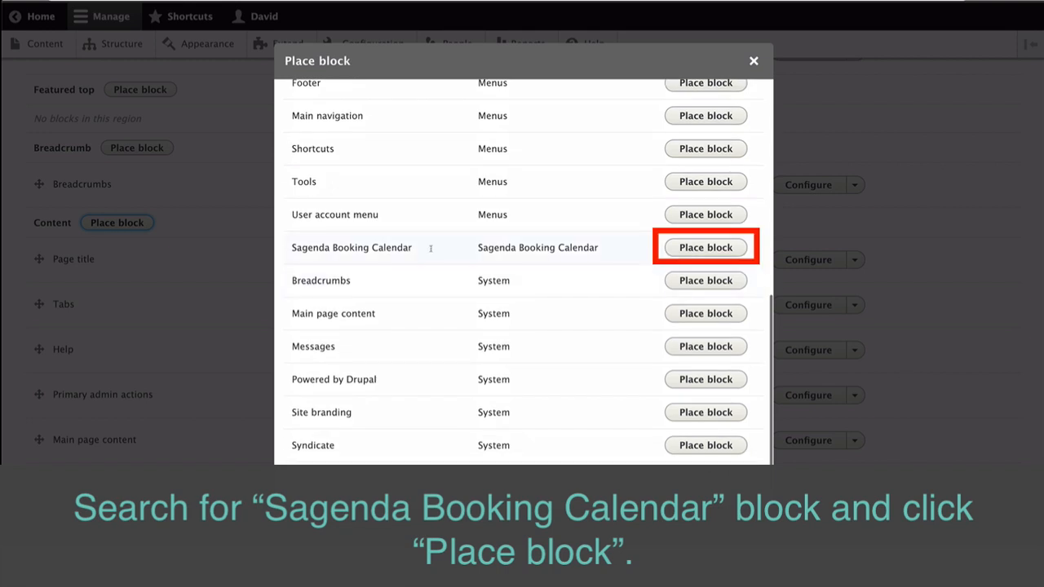
click(705, 248)
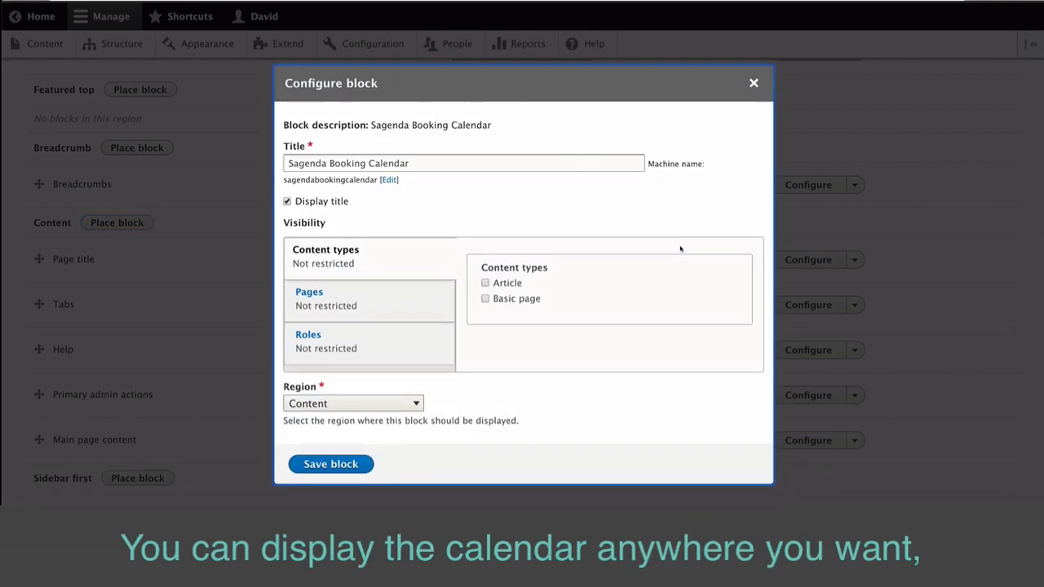
Restrict the block's visibility to the page /node/1 and save the block.
click(306, 292)
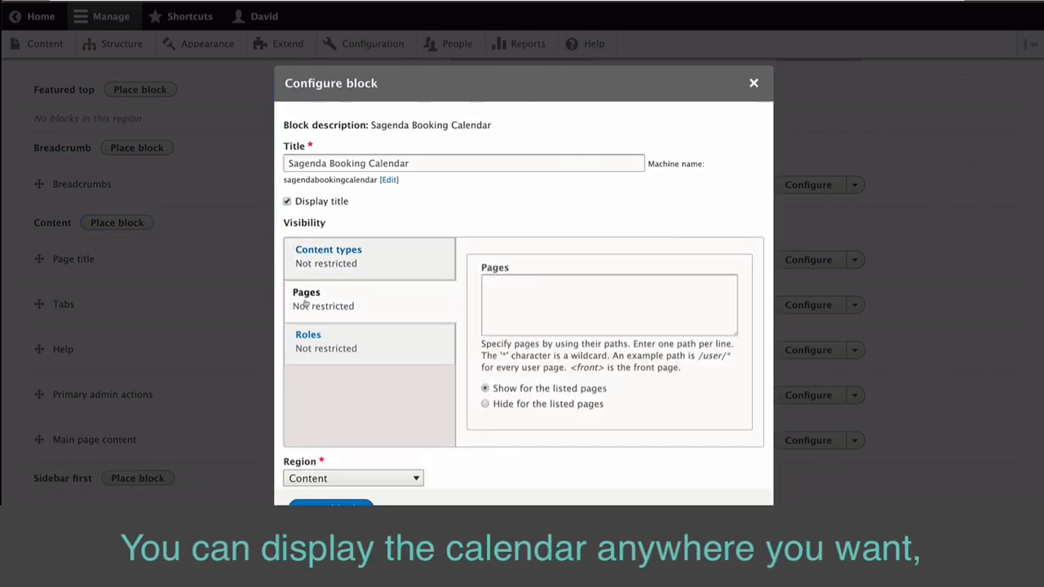
text(/node/1)
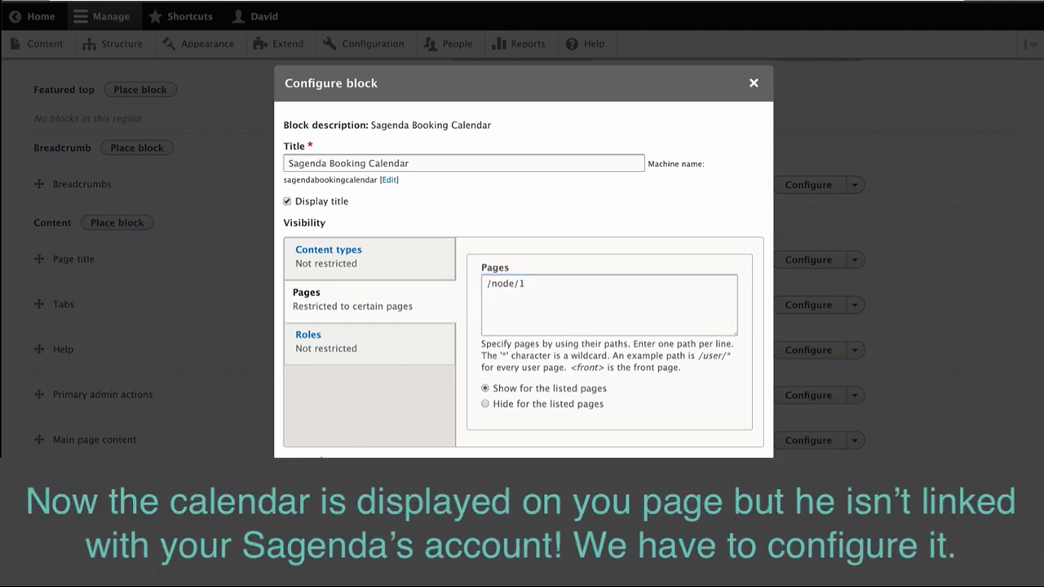
click(752, 83)
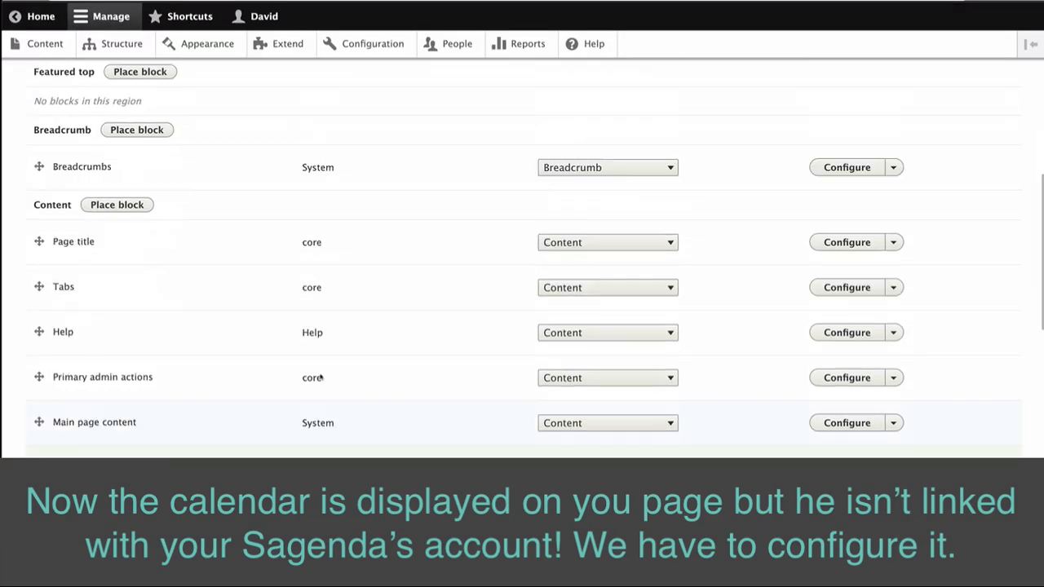
scroll(down, 3)
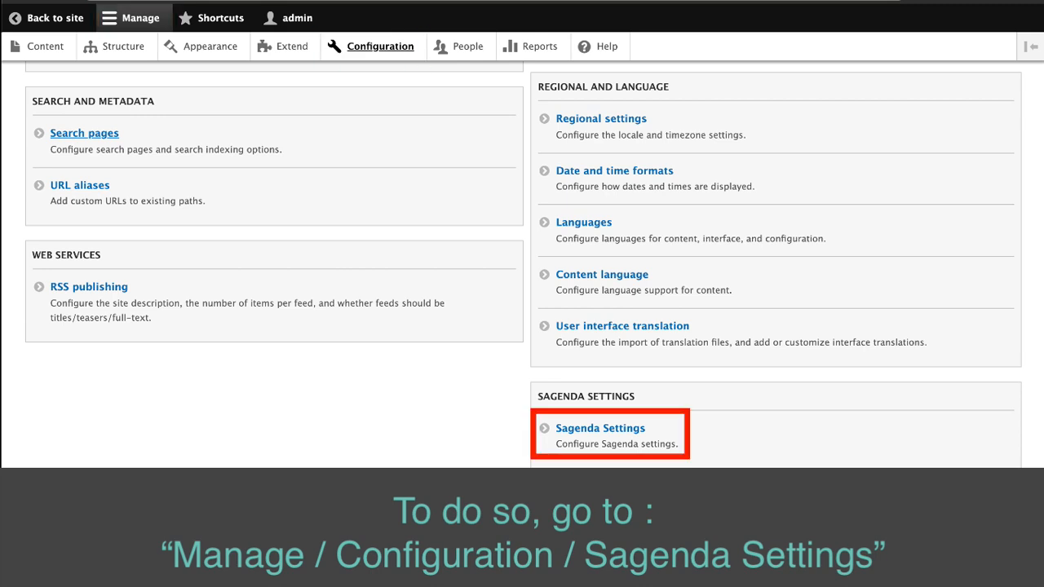
Open Sagenda Settings from the Configuration overview.
click(601, 428)
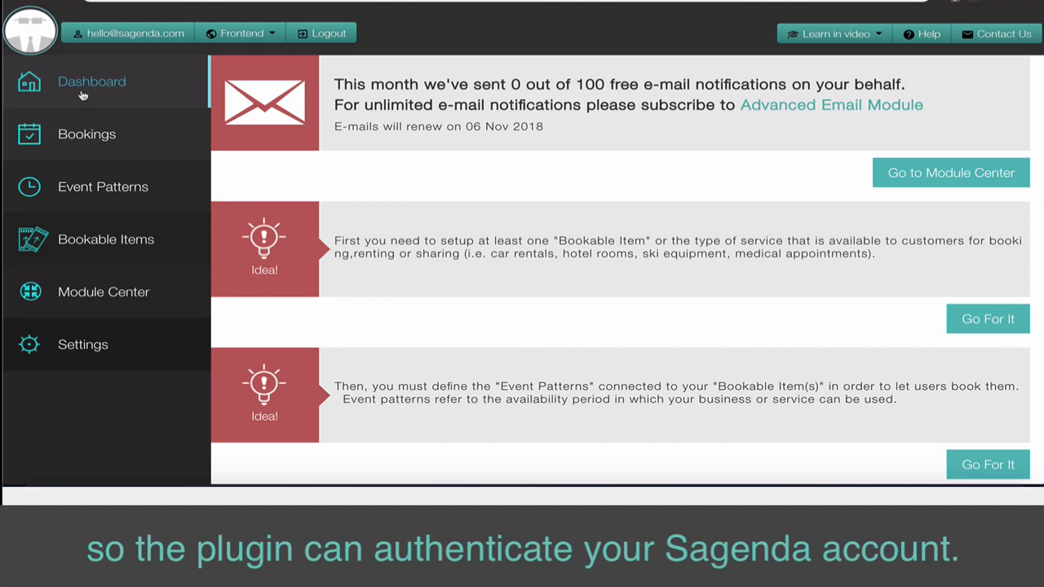
Copy the account's authentication code at the bottom of the Sagenda dashboard.
scroll(down, 3)
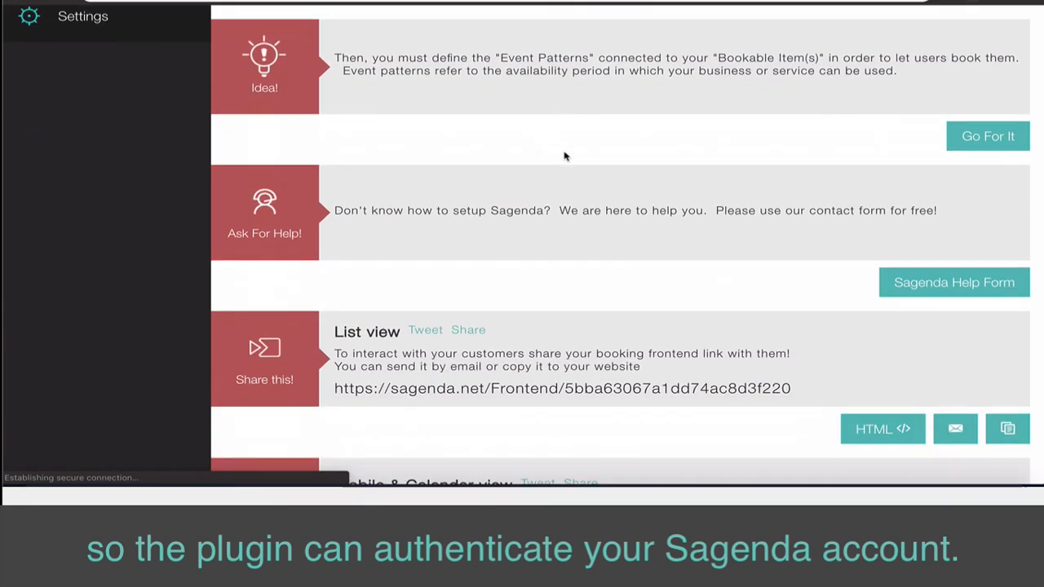
scroll(down, 3)
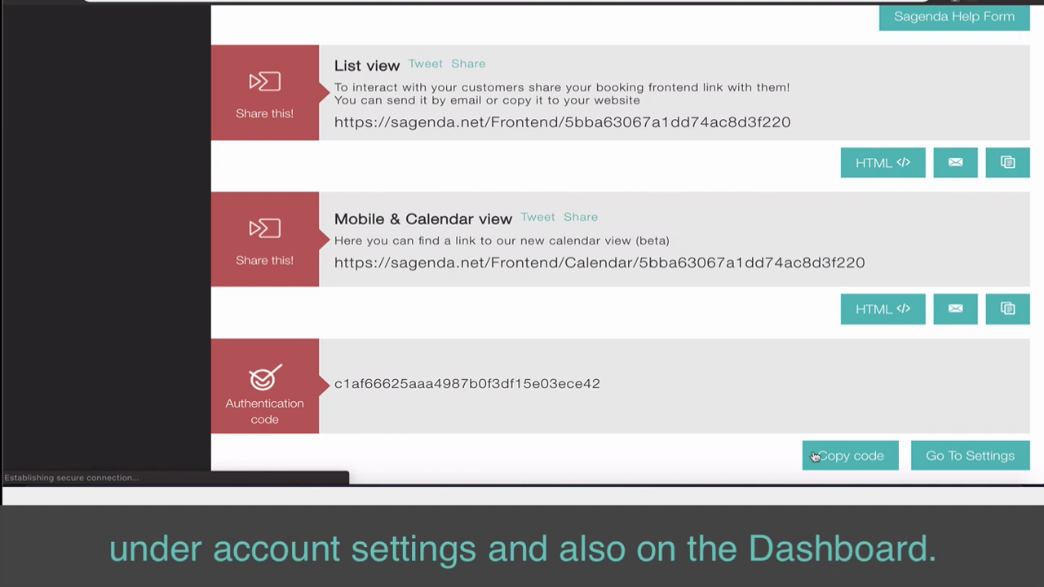
click(850, 455)
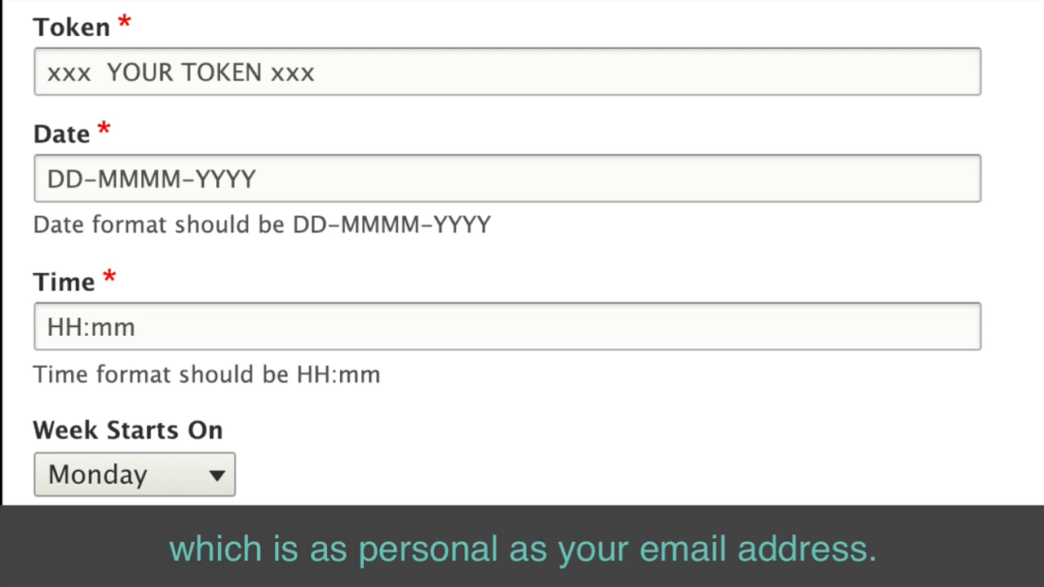
Save the Sagenda configuration with the week starting on Sunday.
scroll(down, 3)
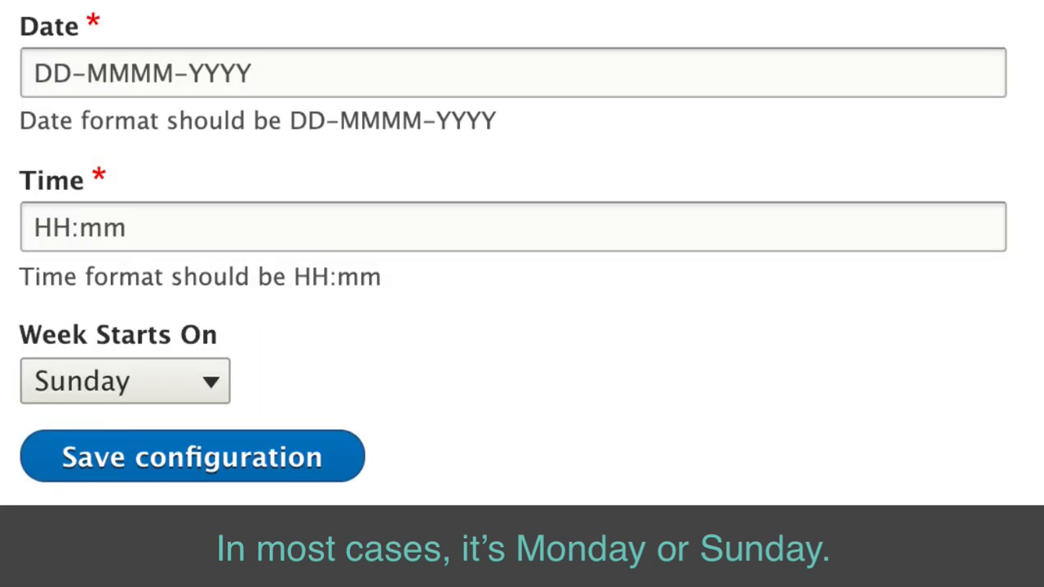
click(192, 457)
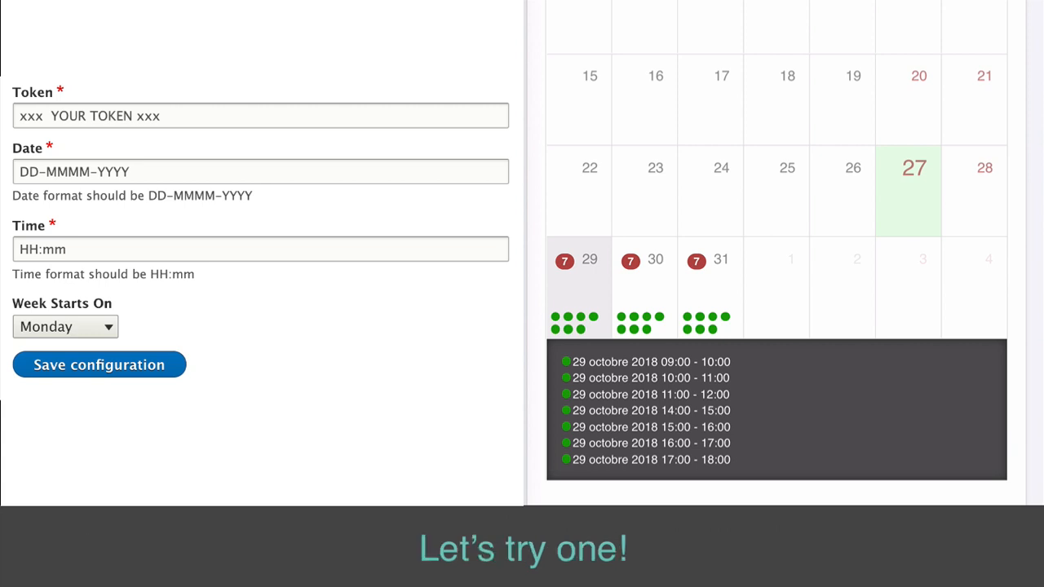
Change the date format to YY MM DD, then to YY.MM.DD, saving each.
text(YY MM DD)
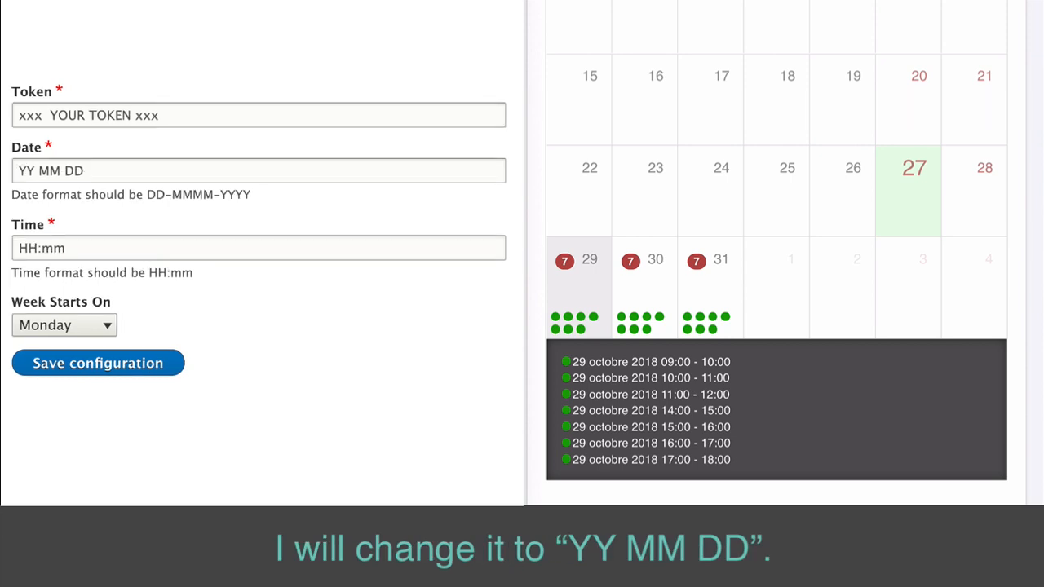
click(257, 172)
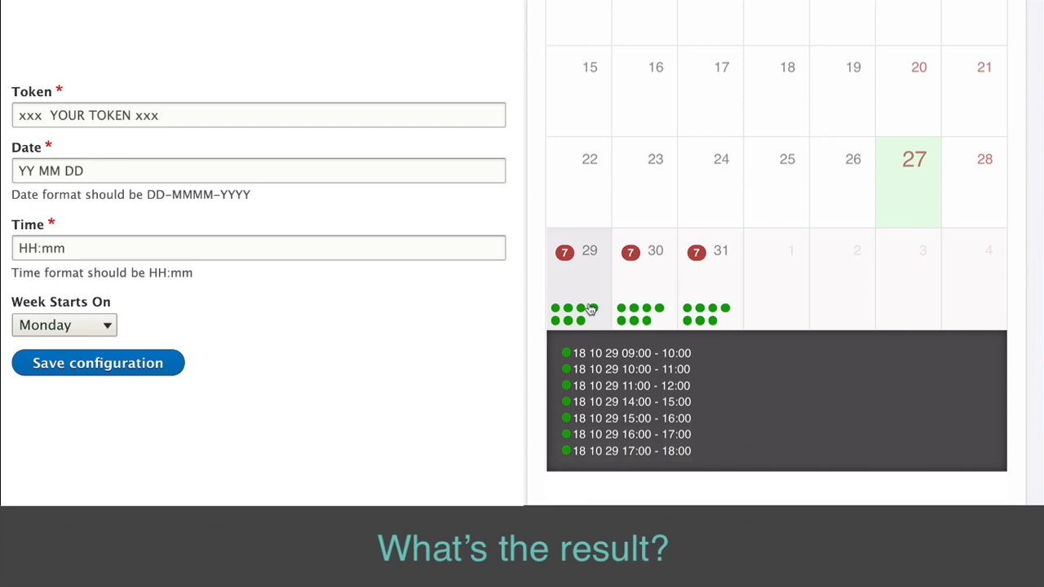
scroll(down, 3)
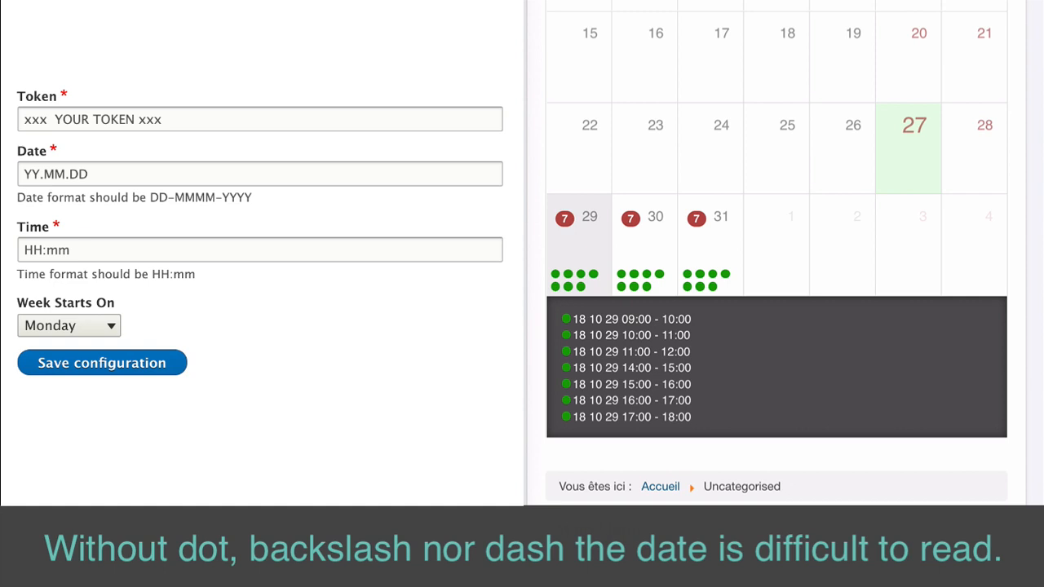
click(259, 173)
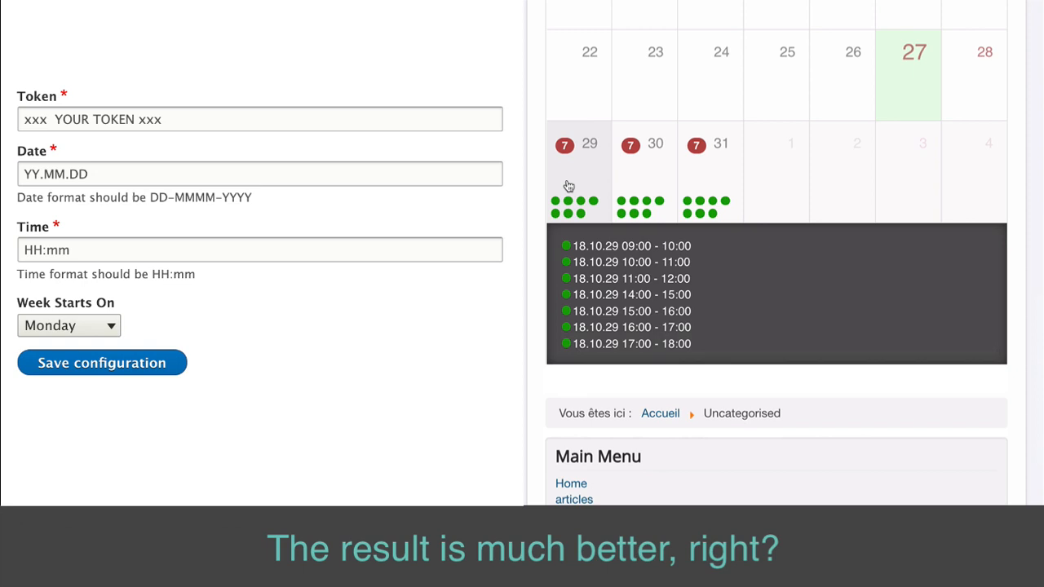
Set the time format to hh:mm A for a 12-hour clock with AM/PM.
scroll(down, 3)
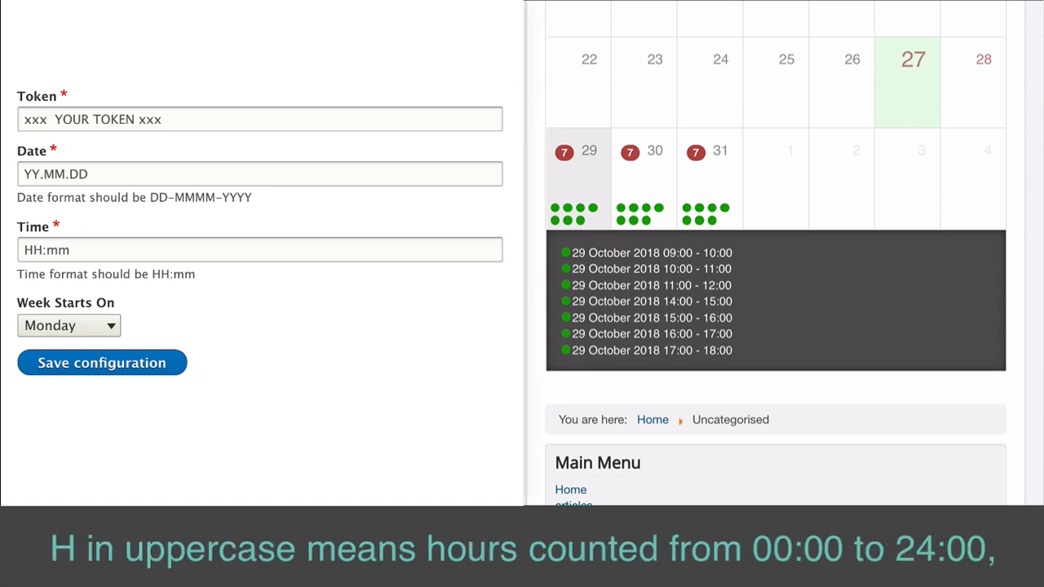
text(hh:mm A)
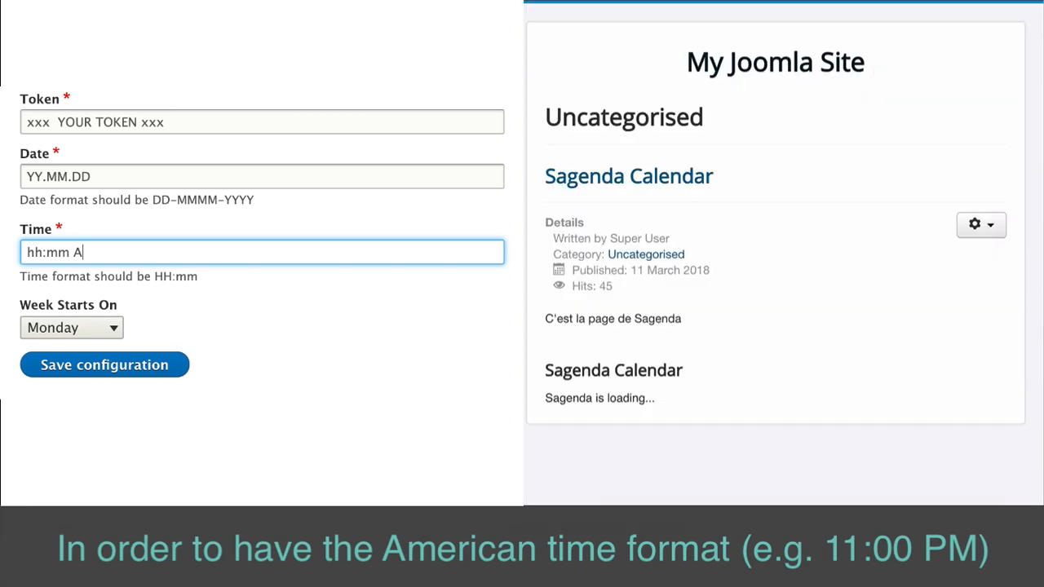
scroll(down, 3)
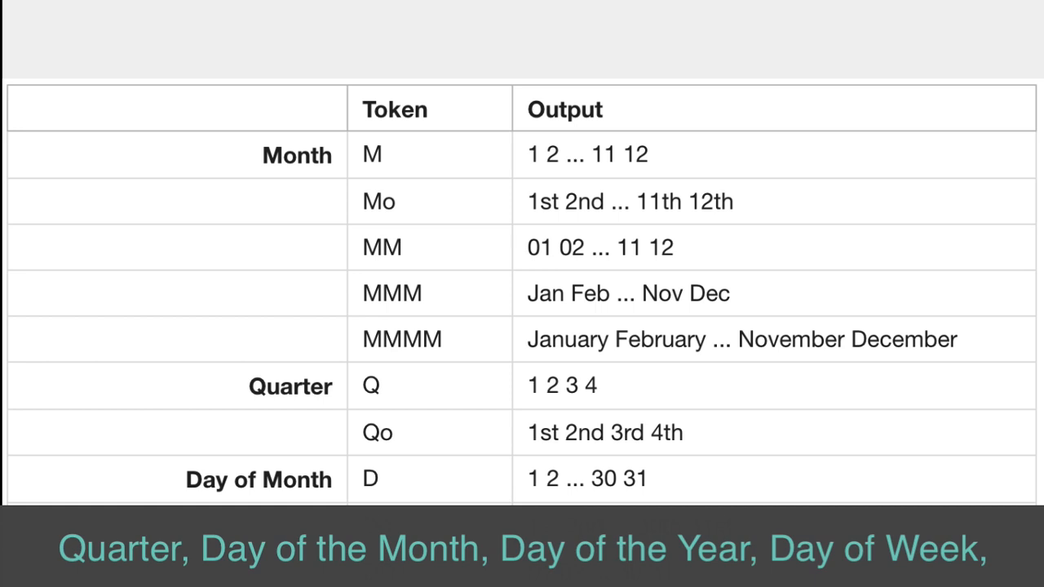
scroll(down, 3)
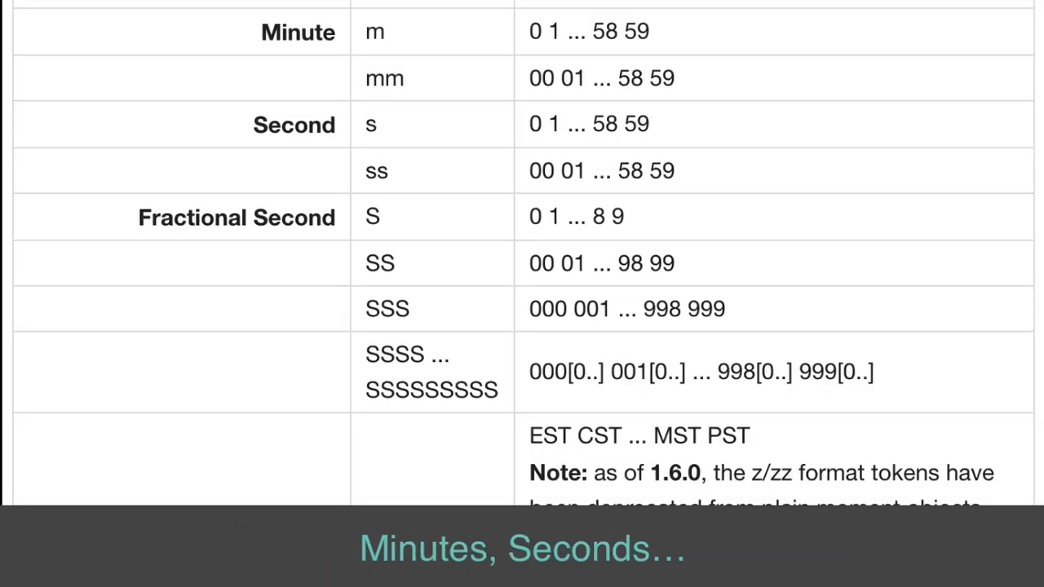
scroll(down, 3)
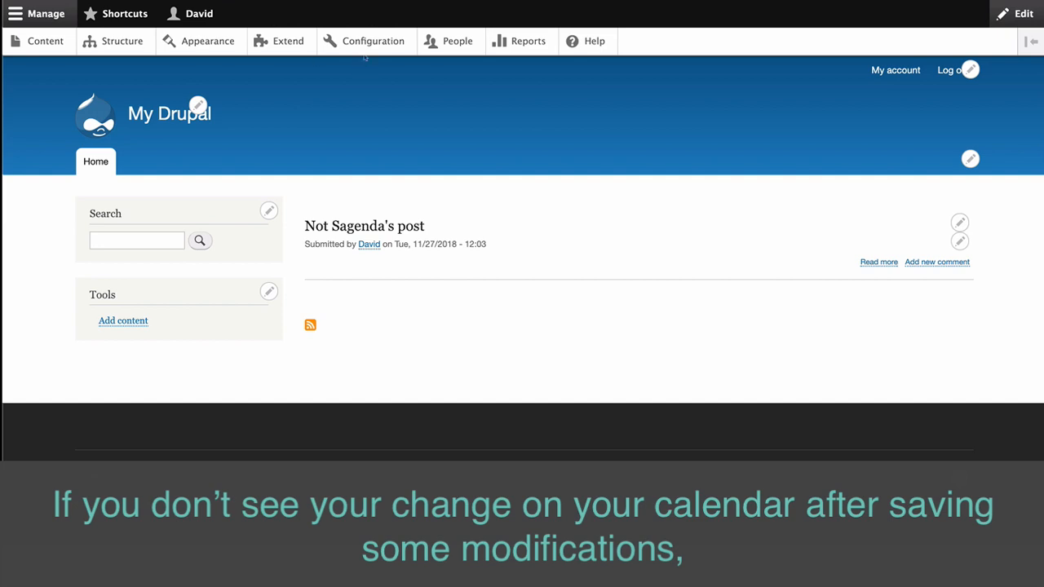
Go to Configuration and open Development > Performance for cache clearing.
click(375, 41)
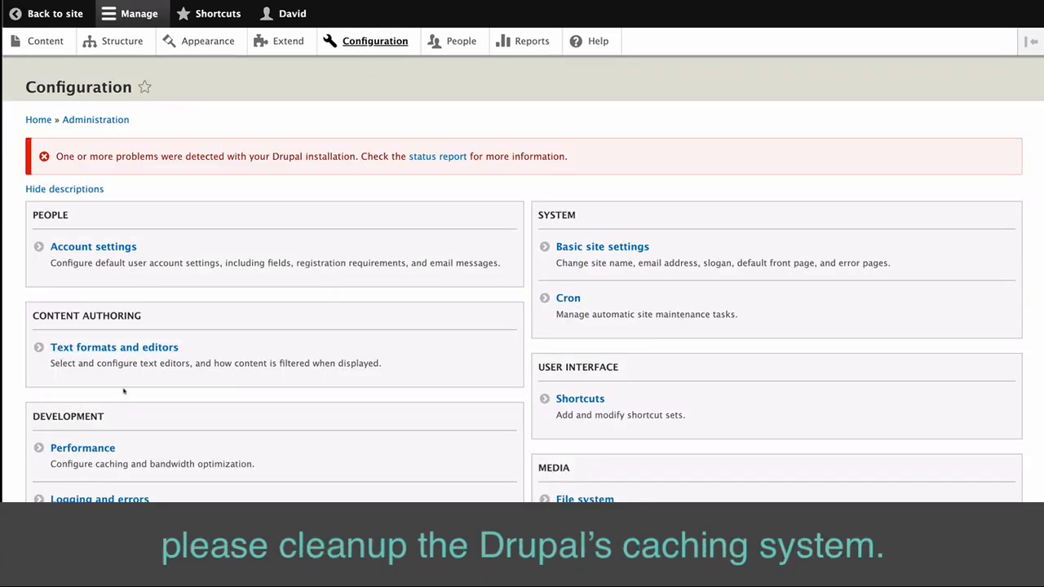
mouse_move(96, 451)
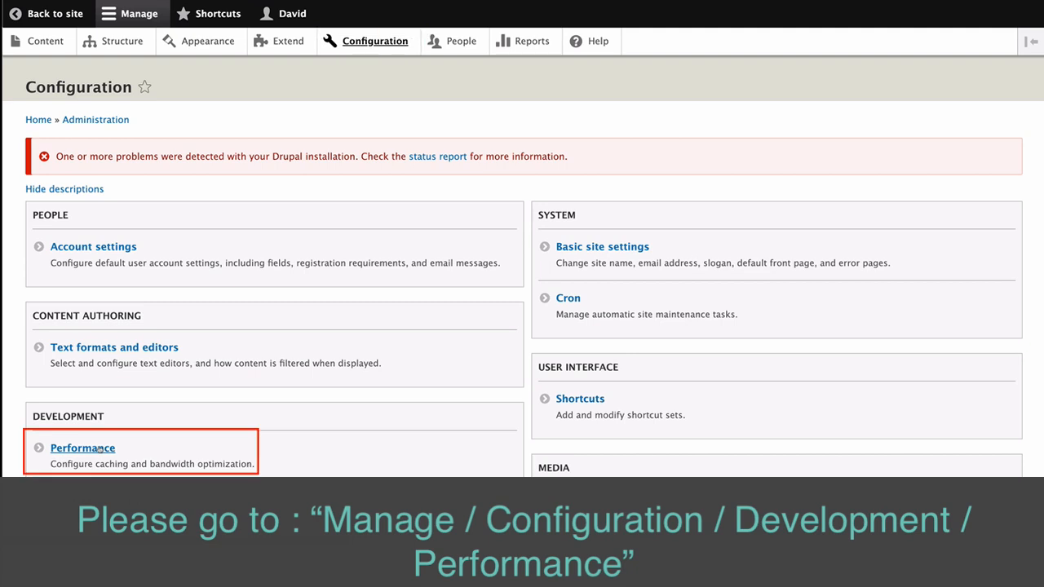
click(82, 447)
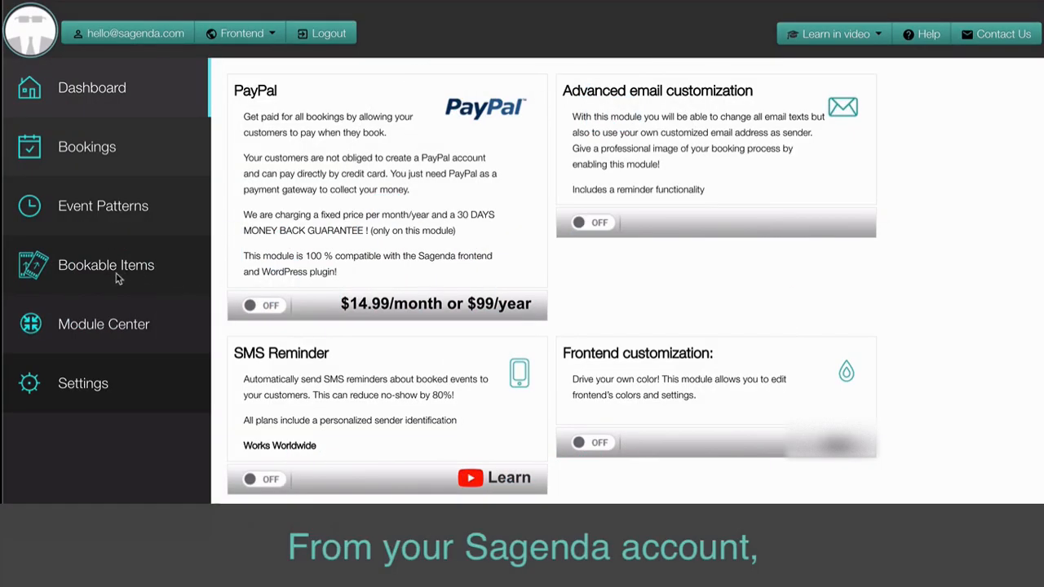
mouse_move(76, 333)
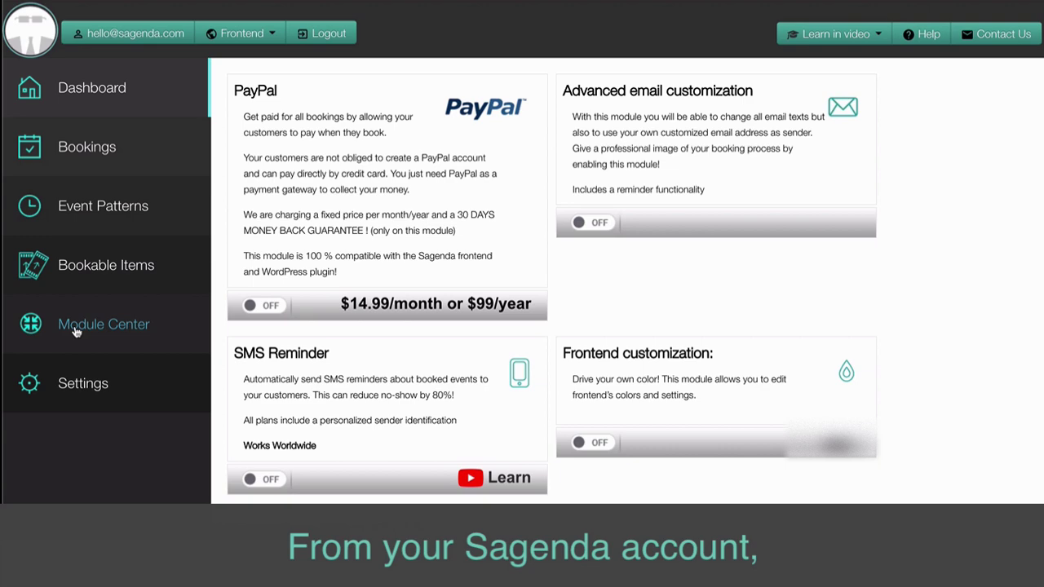
mouse_move(248, 373)
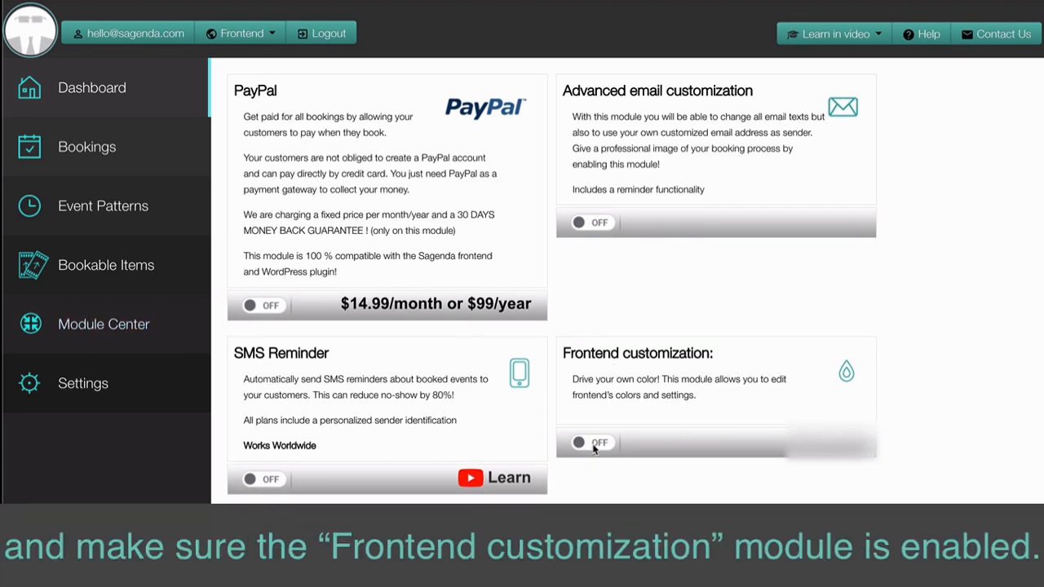
Enable the Frontend customization module and save the account settings with multi-bookings on.
click(592, 442)
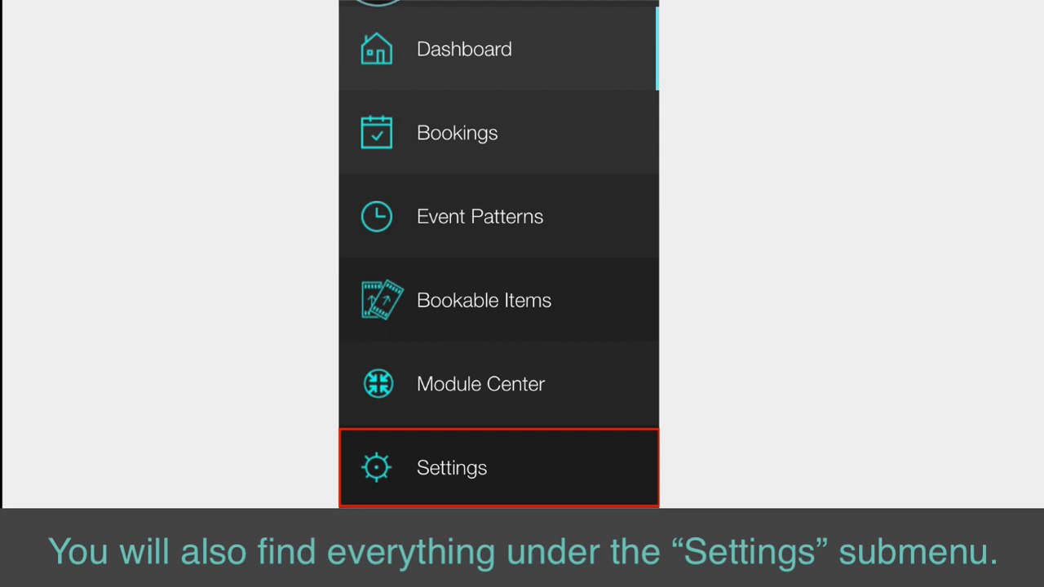
click(452, 466)
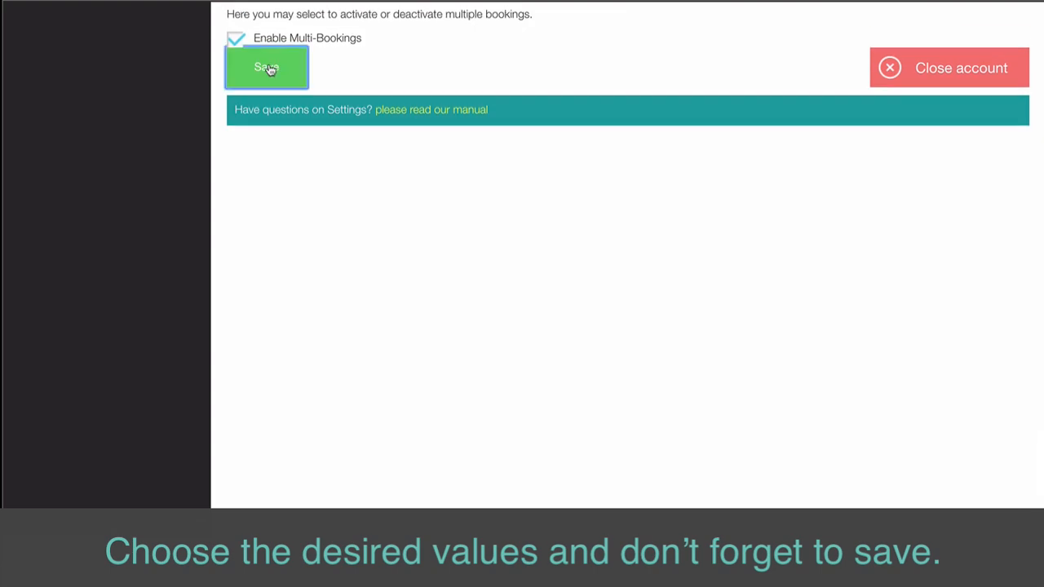
click(264, 69)
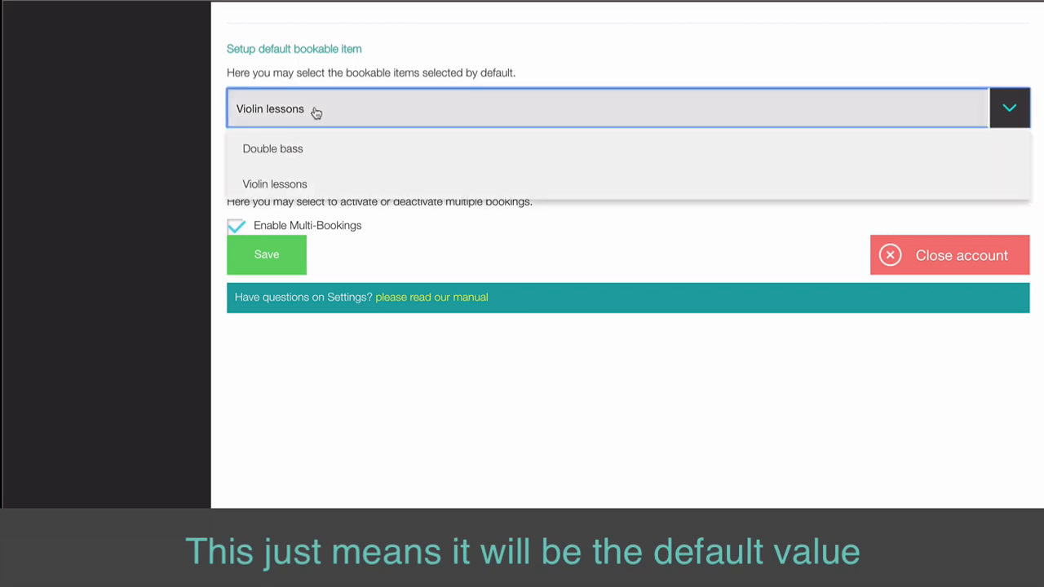
Pick the default bookable item in the Setup dropdown.
click(272, 148)
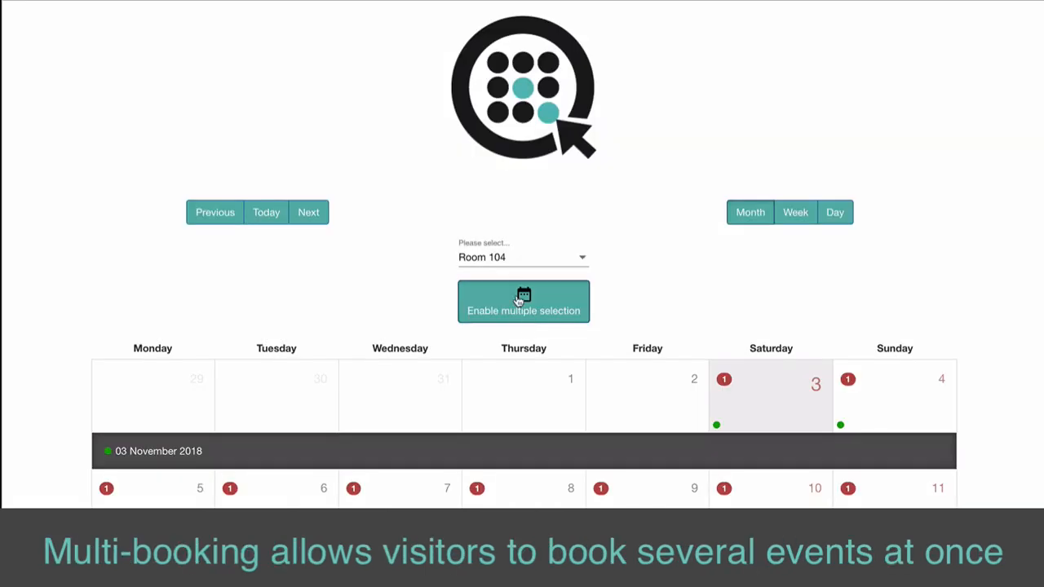
Enable multiple selection, pick several November 2018 dates, then save settings with Enable Multi-Bookings unchecked.
click(524, 302)
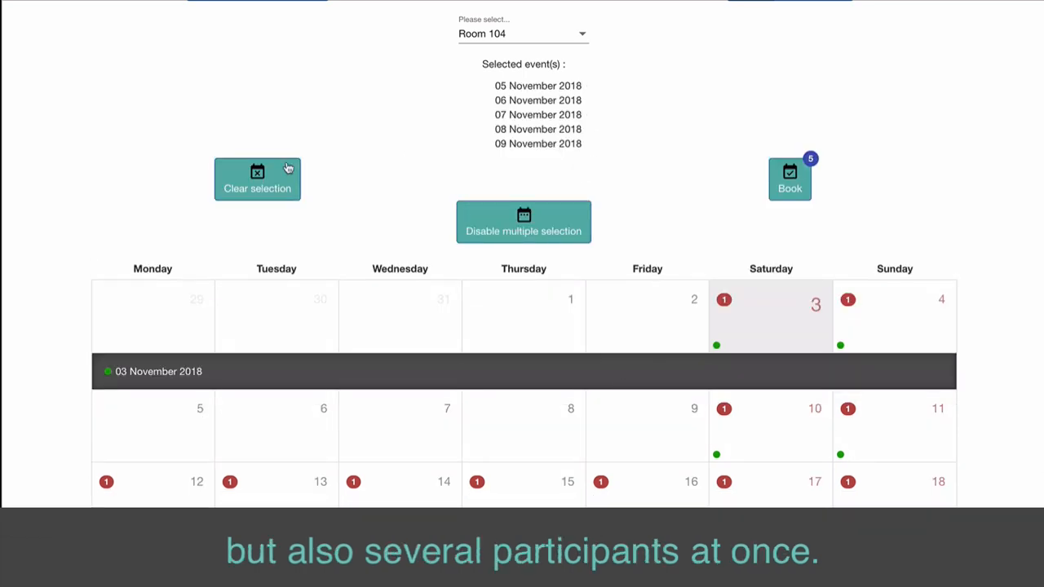
click(258, 178)
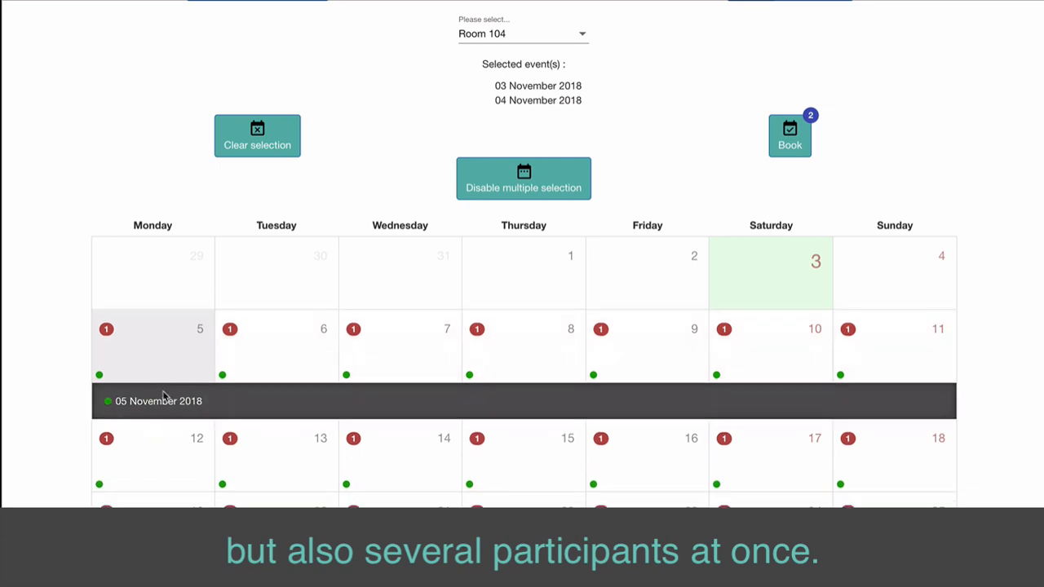
click(153, 342)
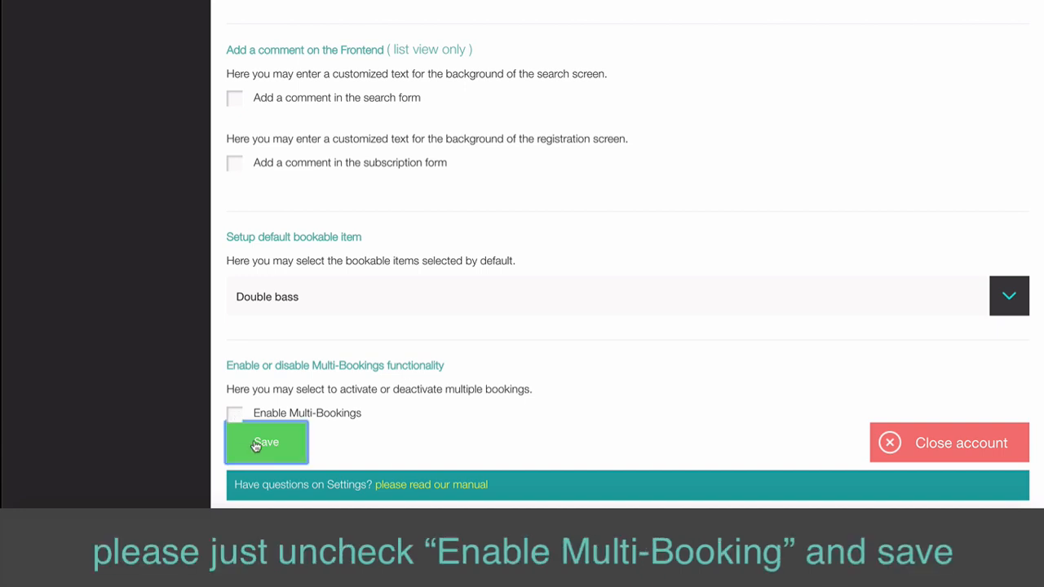
click(266, 442)
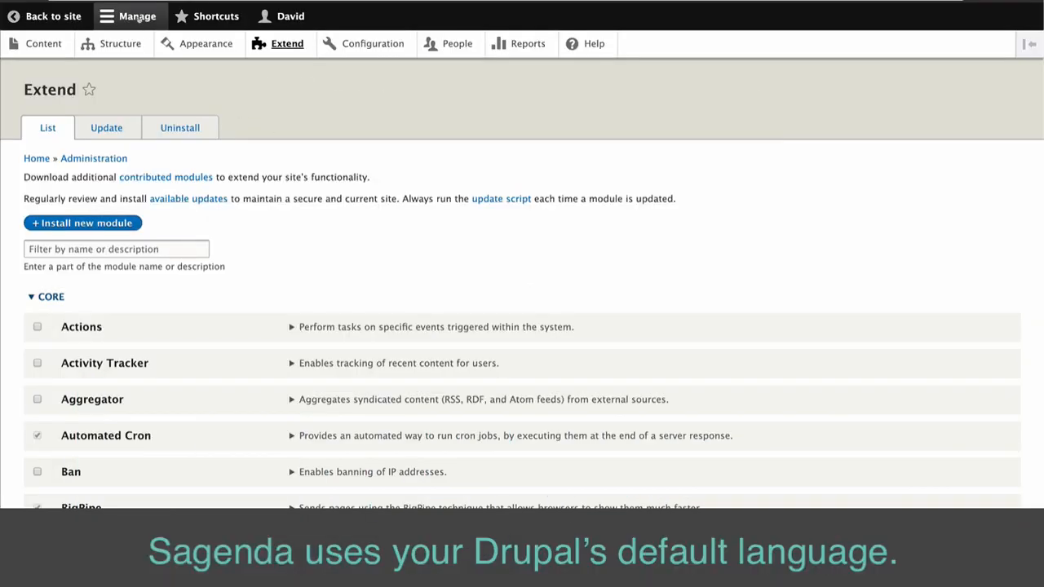
mouse_move(271, 49)
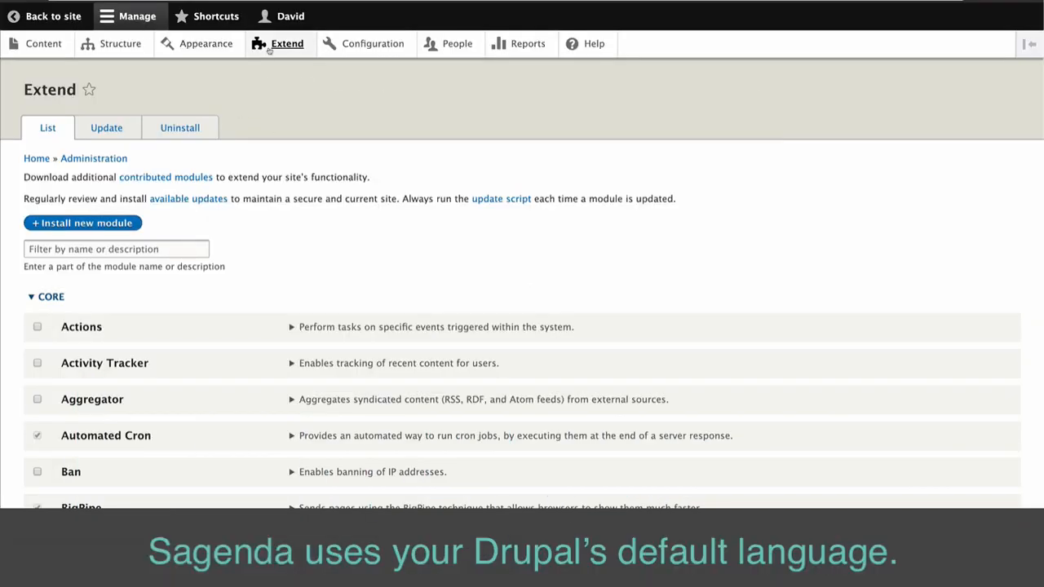
Filter Extend for 'tra', install Interface Translation and confirm the required Language module.
click(116, 248)
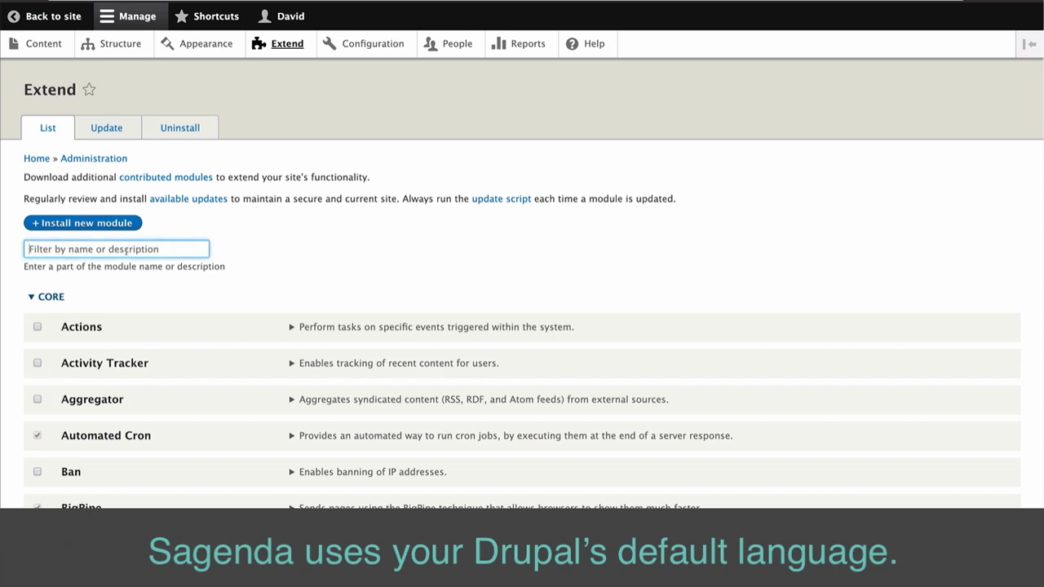
text(translation)
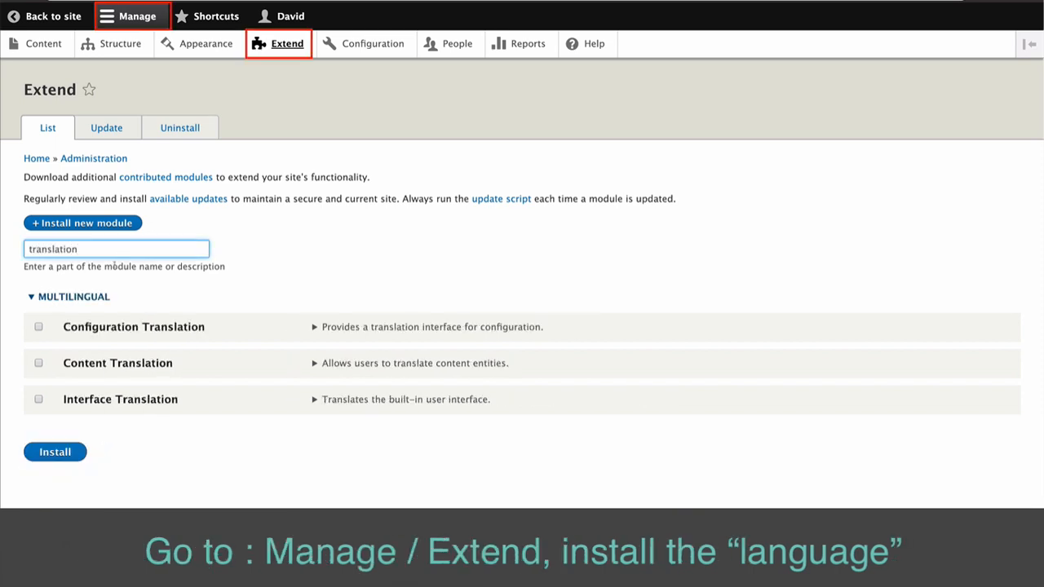
click(37, 399)
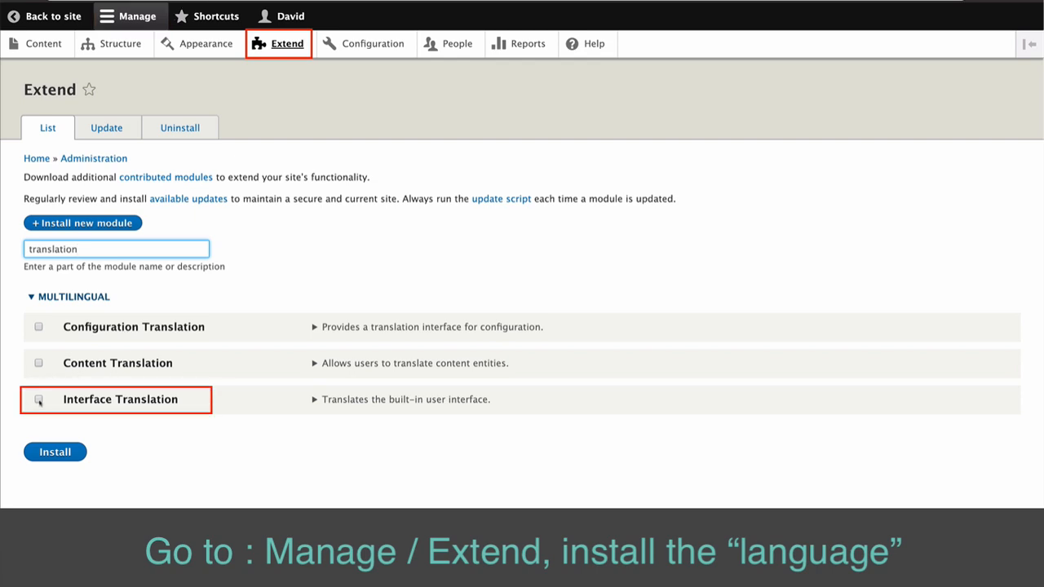
click(37, 400)
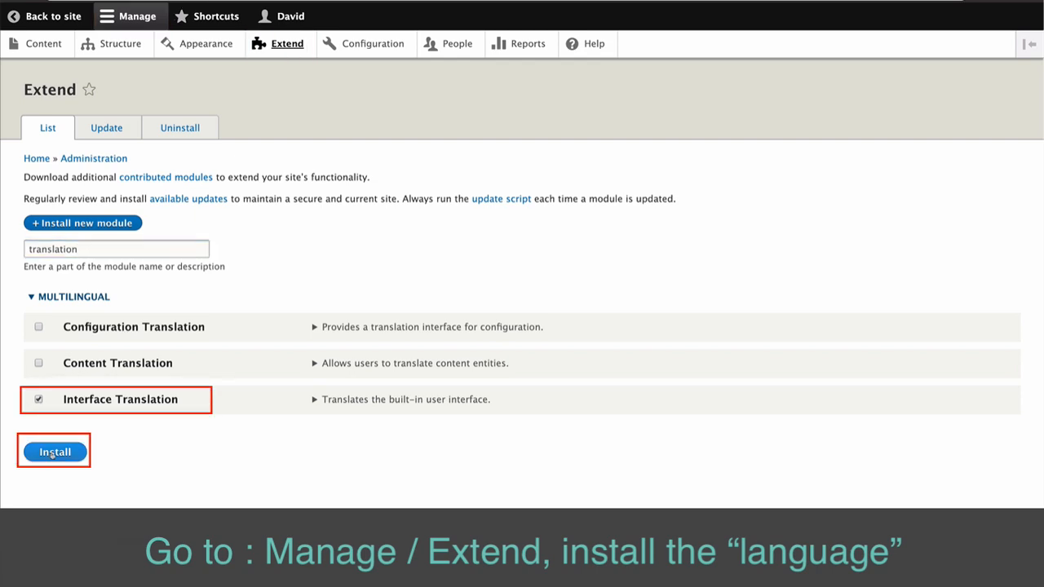
click(52, 452)
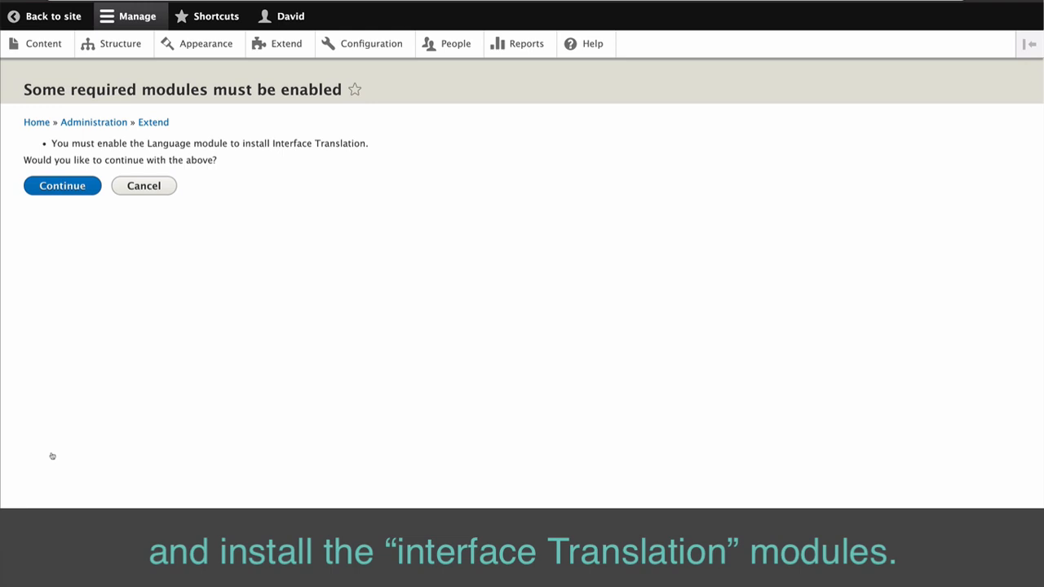
mouse_move(62, 196)
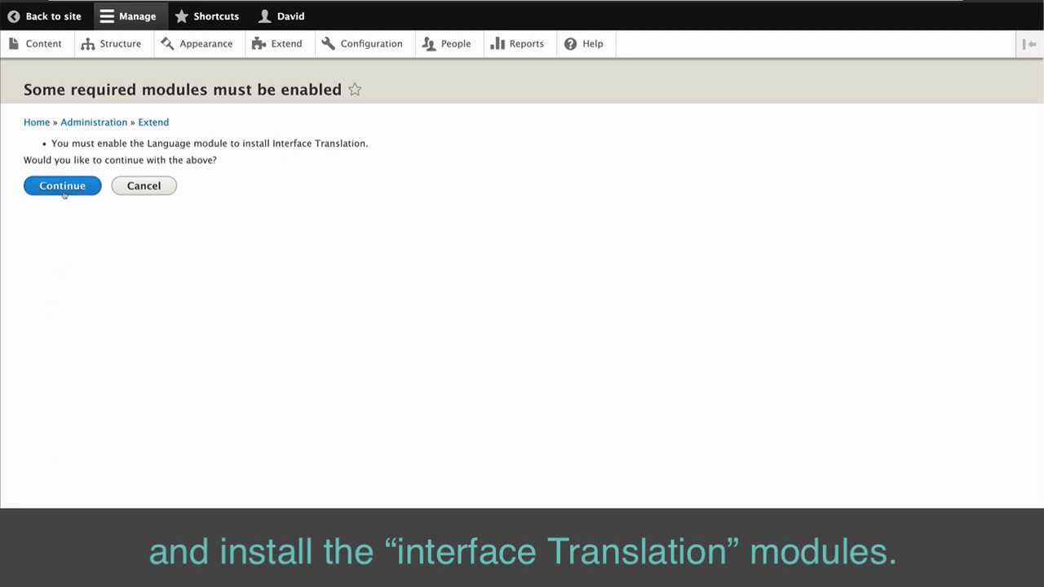
click(62, 186)
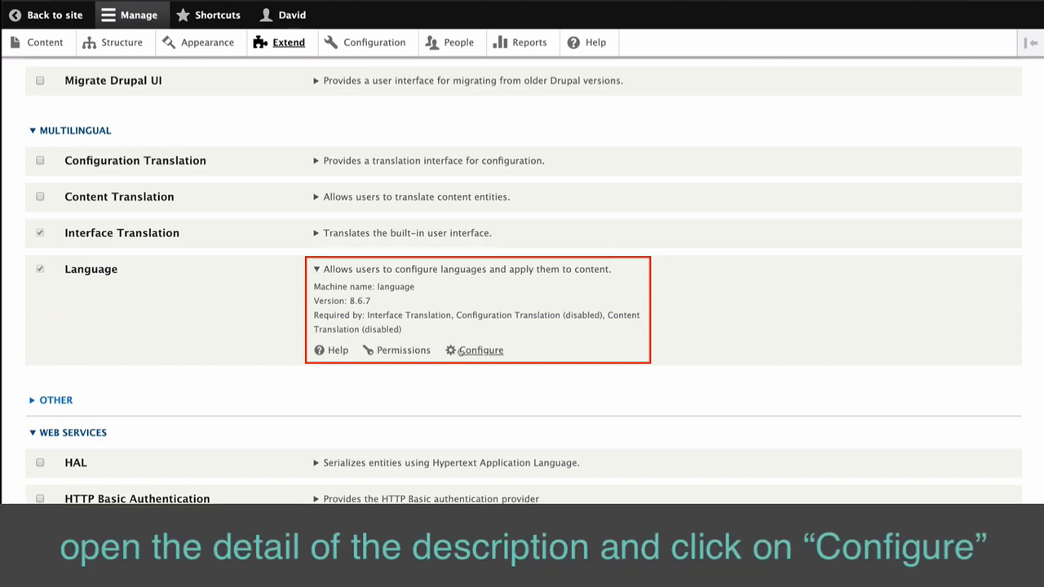
Expand the Language module's details and go to its configuration page.
click(480, 351)
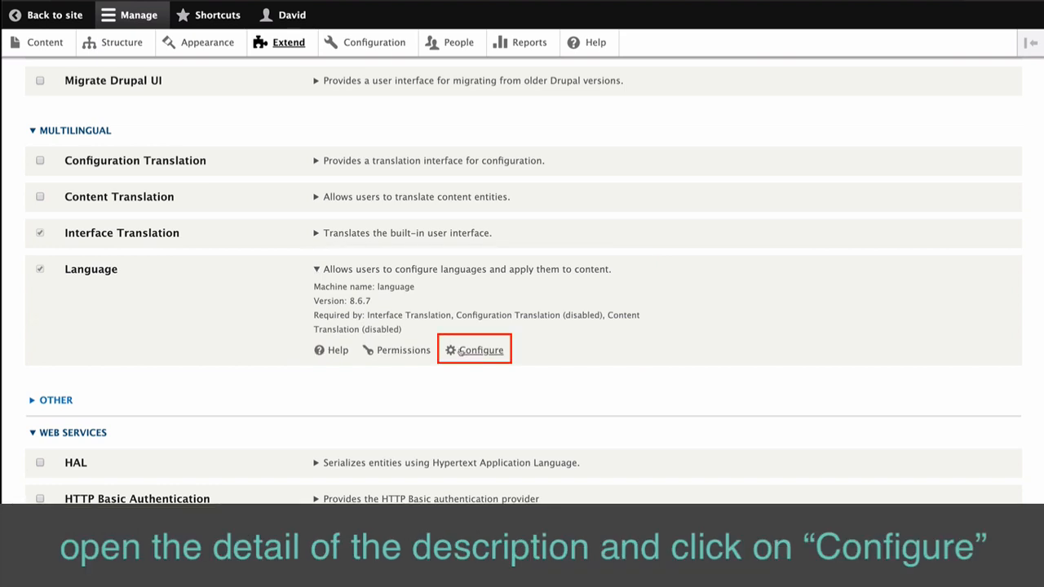
click(479, 349)
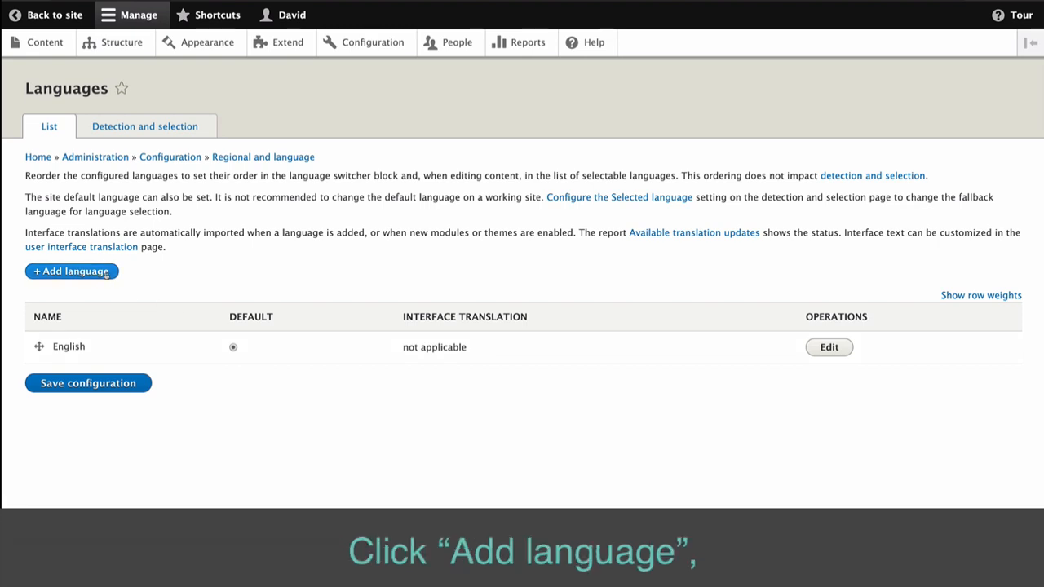
Add French as a site language, starting its interface translation import.
click(72, 271)
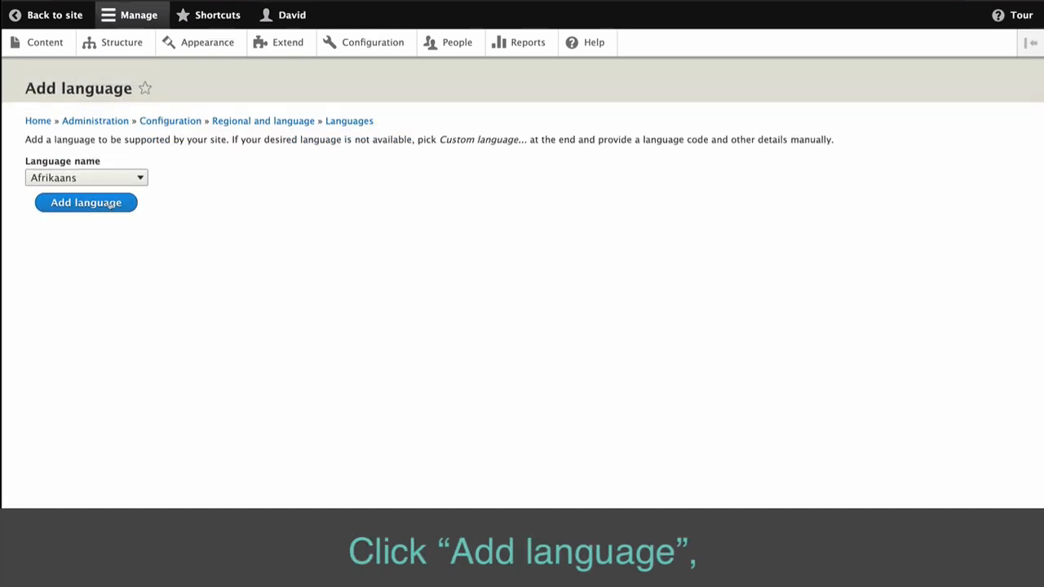
click(85, 176)
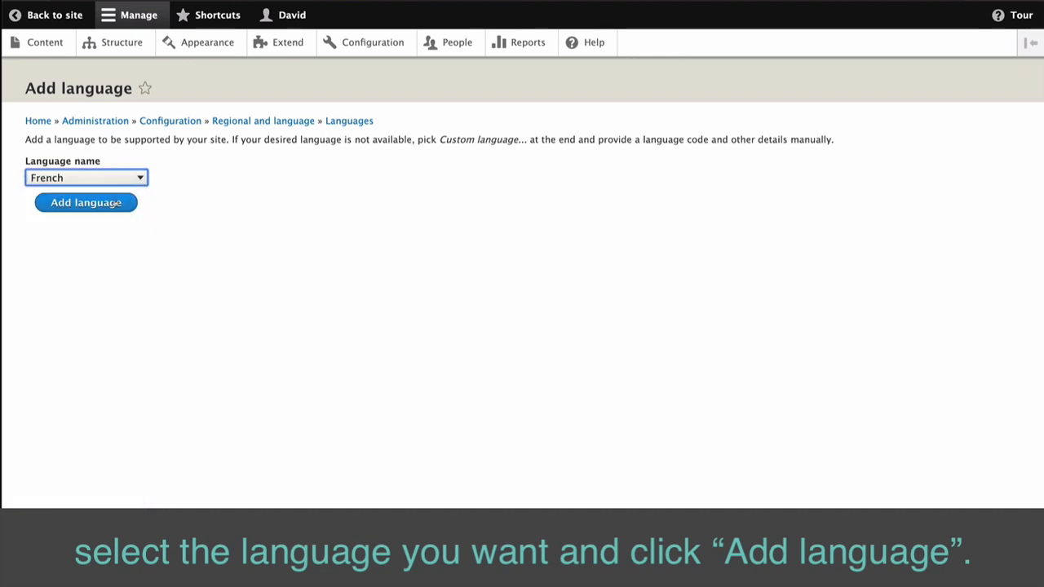
click(85, 202)
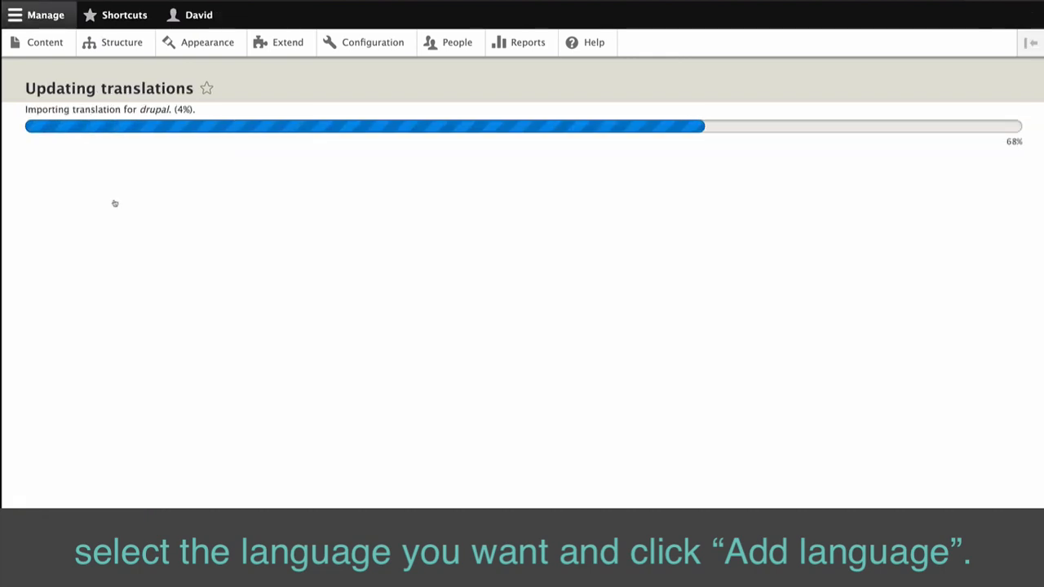